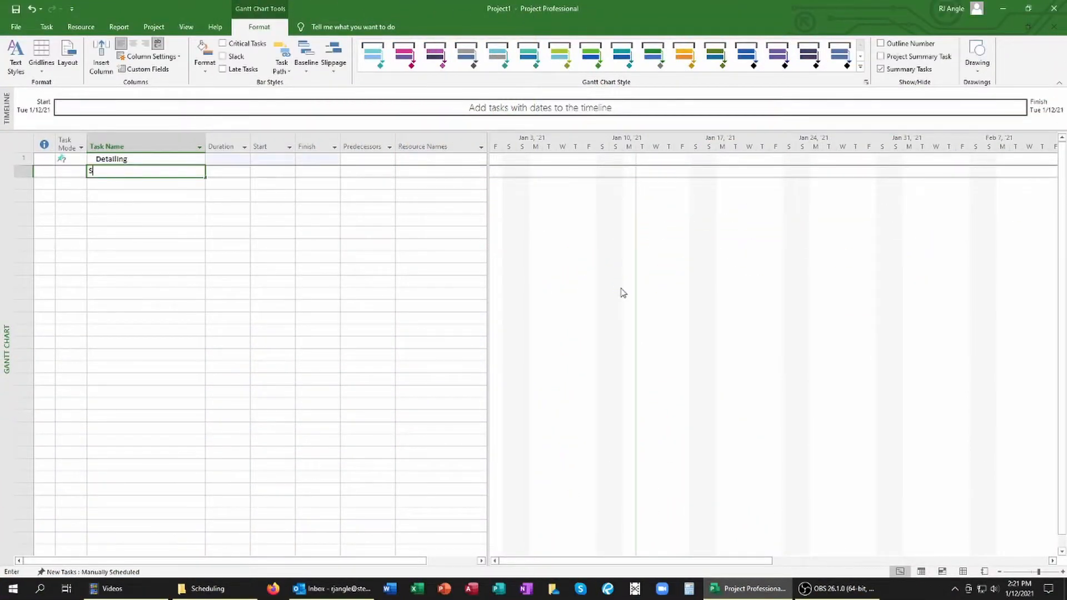
# Enter the Submittal Drawing, Fabrication and Processing task names as schedule rows
pyautogui.write('Submittal Drawing')
pyautogui.click(146, 195)
pyautogui.write('Sho')
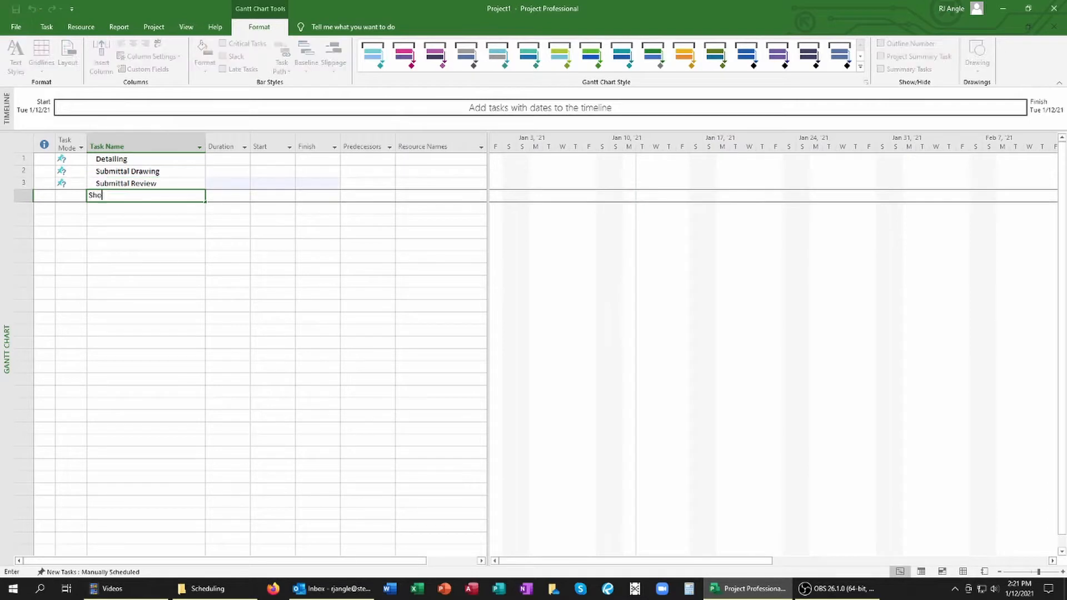
pyautogui.press('Enter')
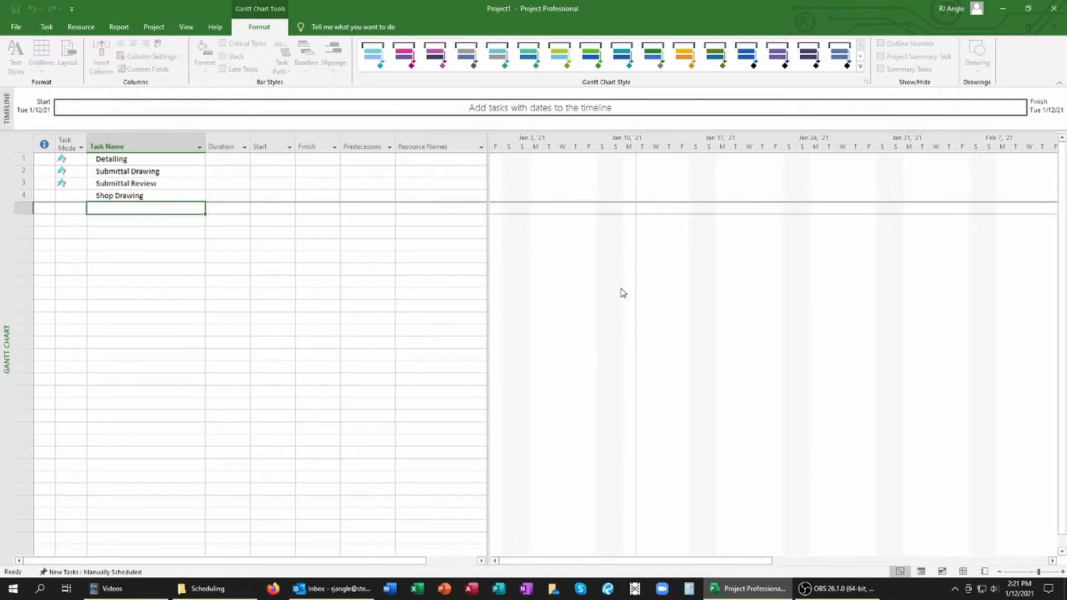
pyautogui.write('Fabrication')
pyautogui.click(146, 232)
pyautogui.write('Part')
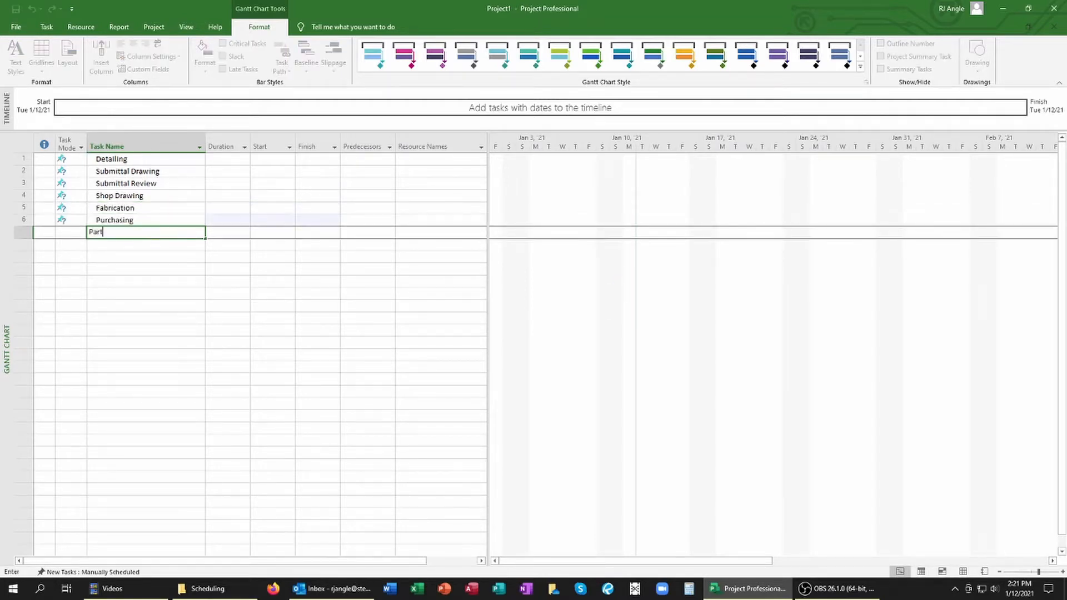
pyautogui.write('s Processing')
pyautogui.click(145, 244)
pyautogui.write('Asse')
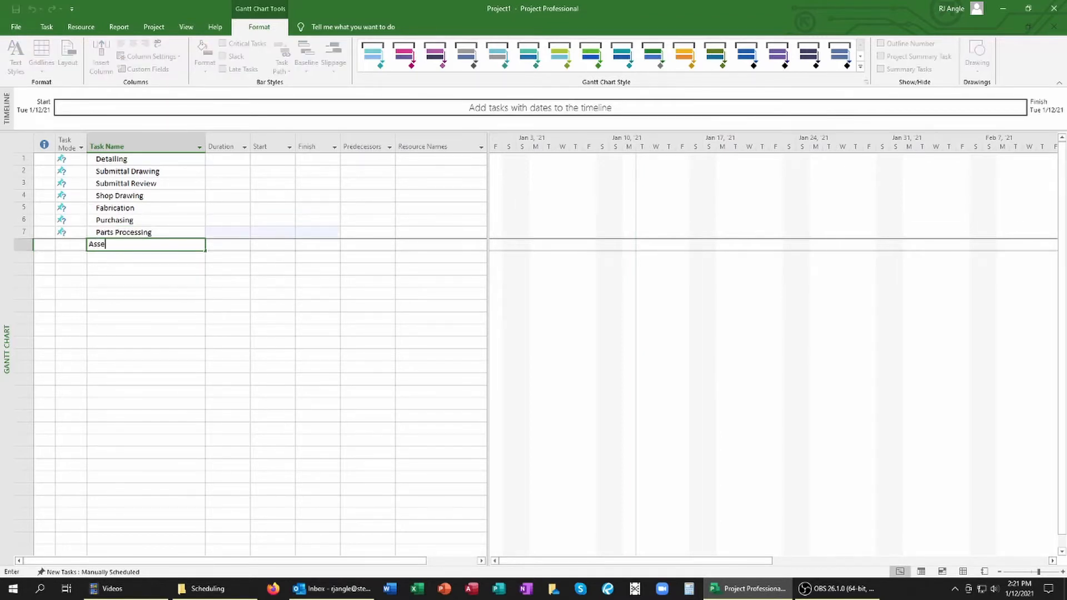
pyautogui.press('enter')
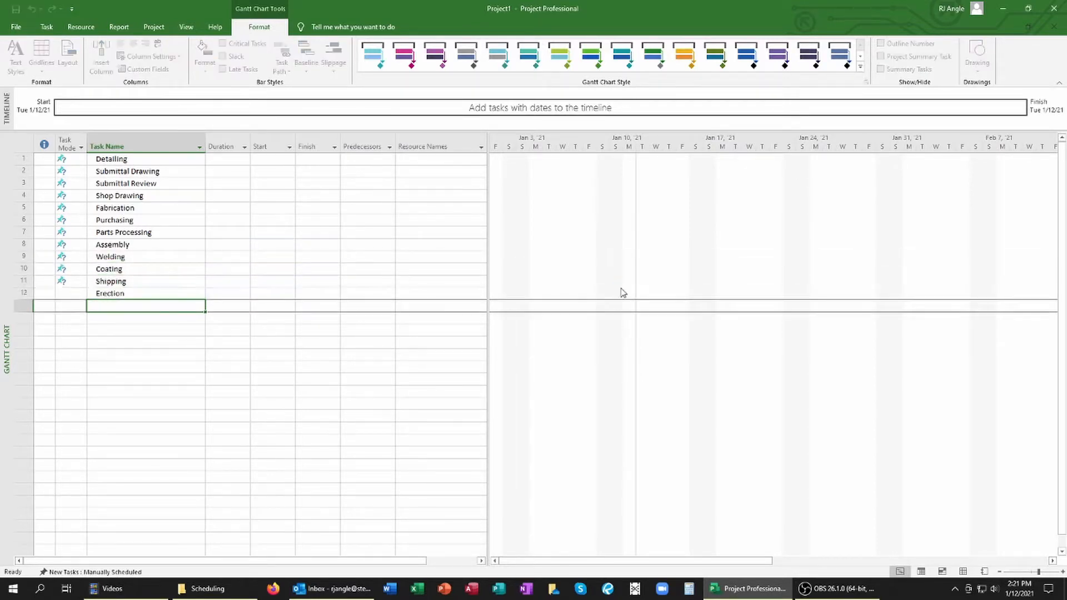
# Enter the Mobilization, Plumb, Welding and Final Inspection task names
pyautogui.write('Mobilization')
pyautogui.click(145, 318)
pyautogui.write('Erectin')
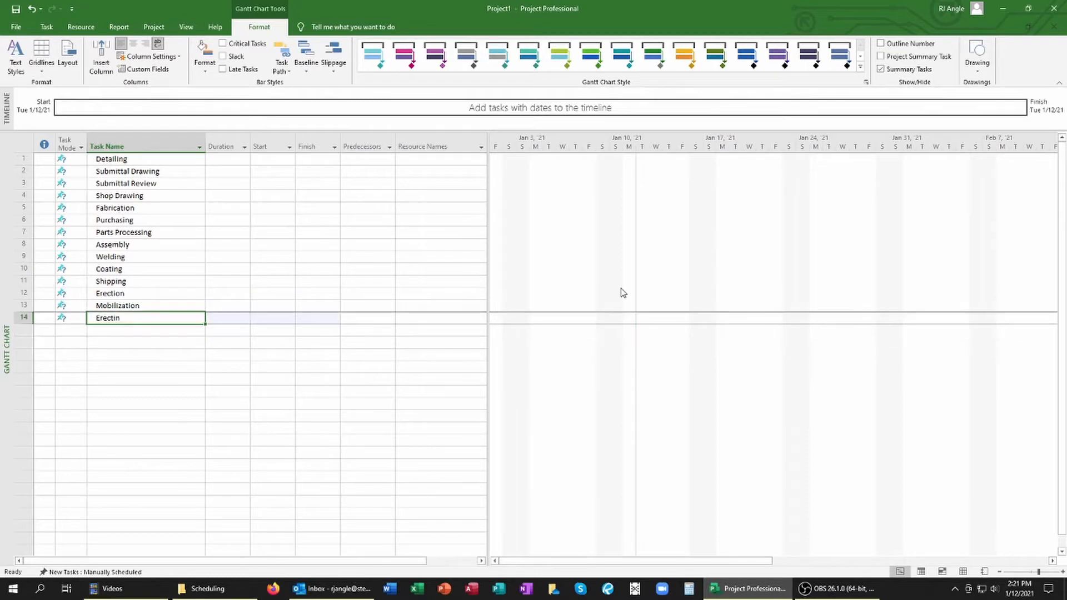
pyautogui.press('Return')
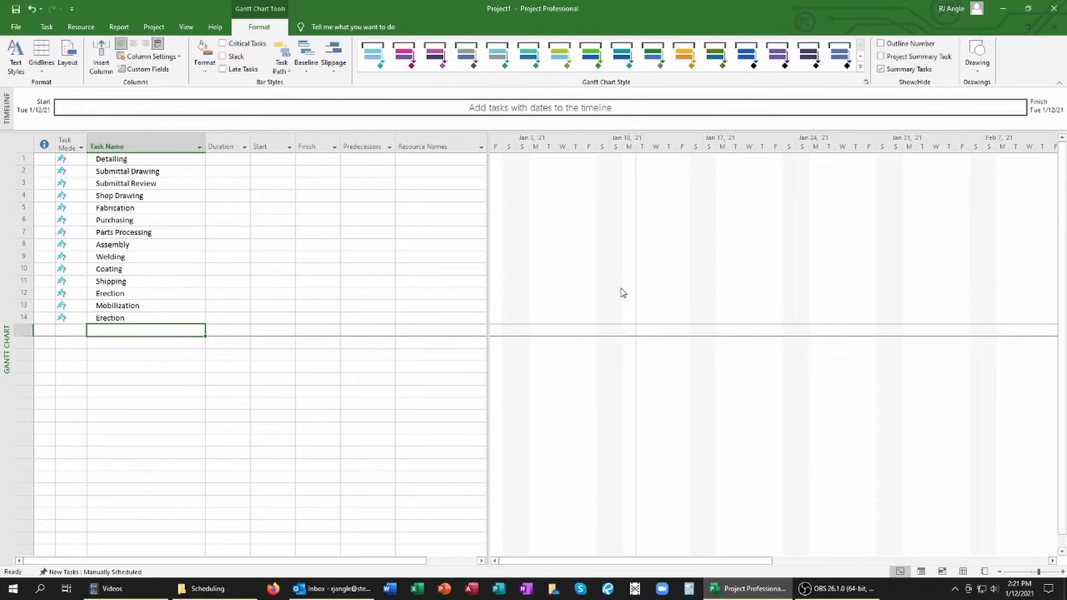
pyautogui.write('Plu,b')
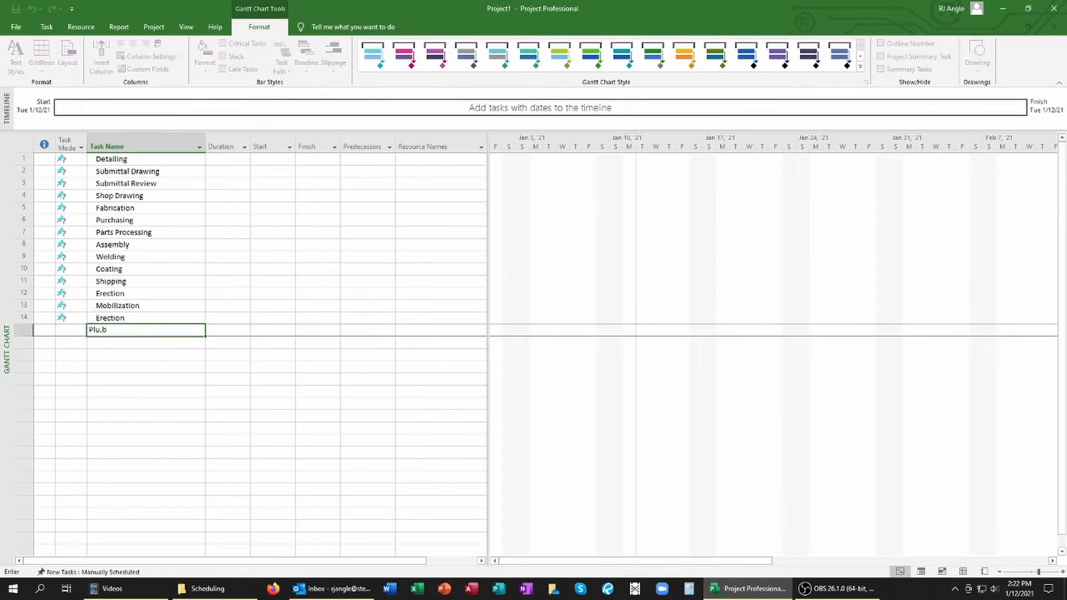
pyautogui.write('Plumb & Bolt')
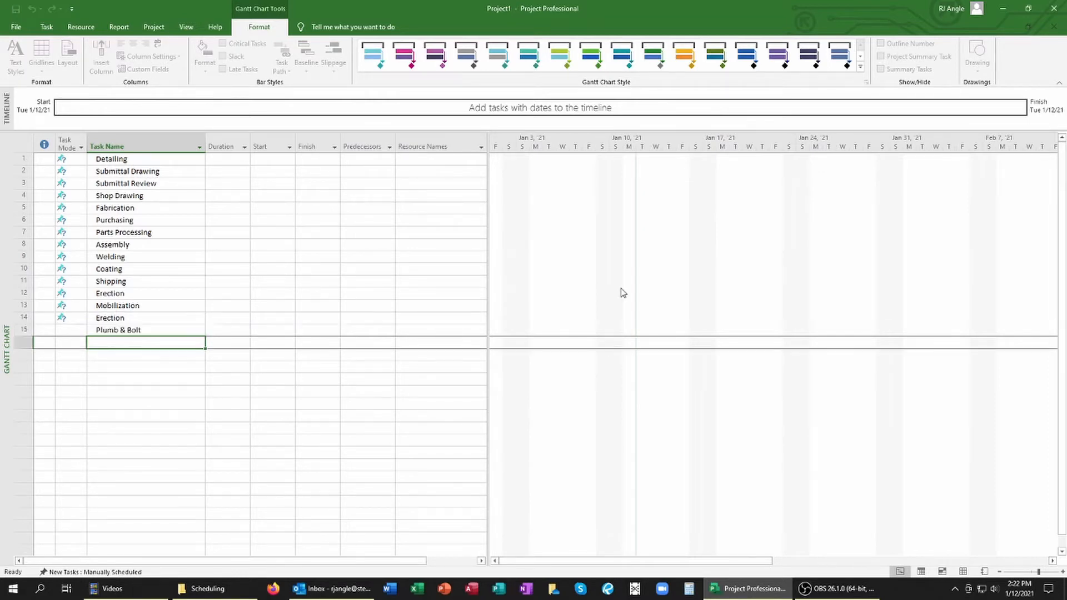
pyautogui.write('Welding')
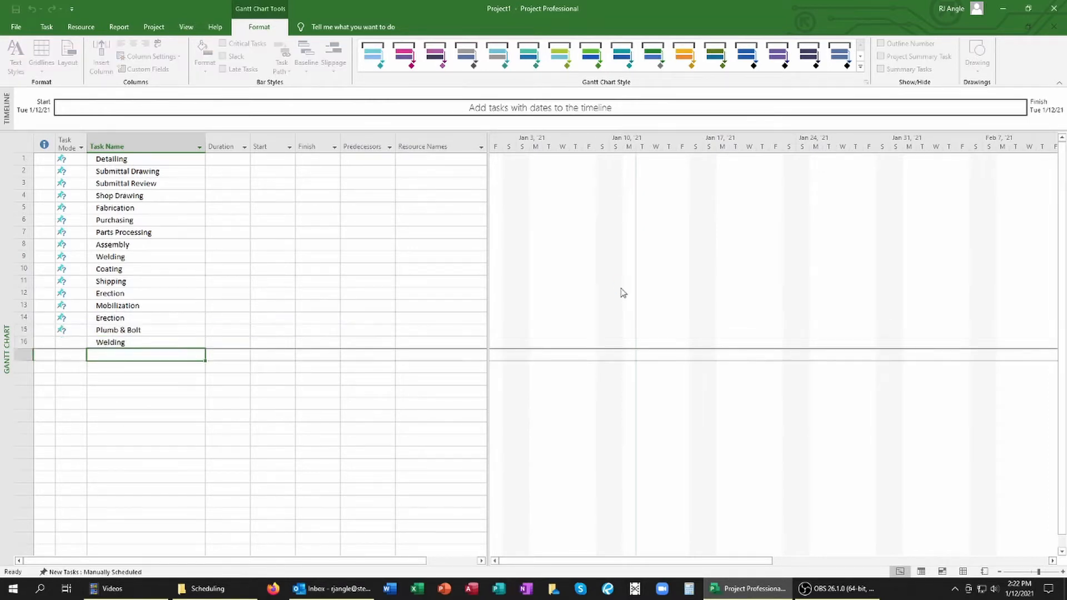
pyautogui.write('Final Ins')
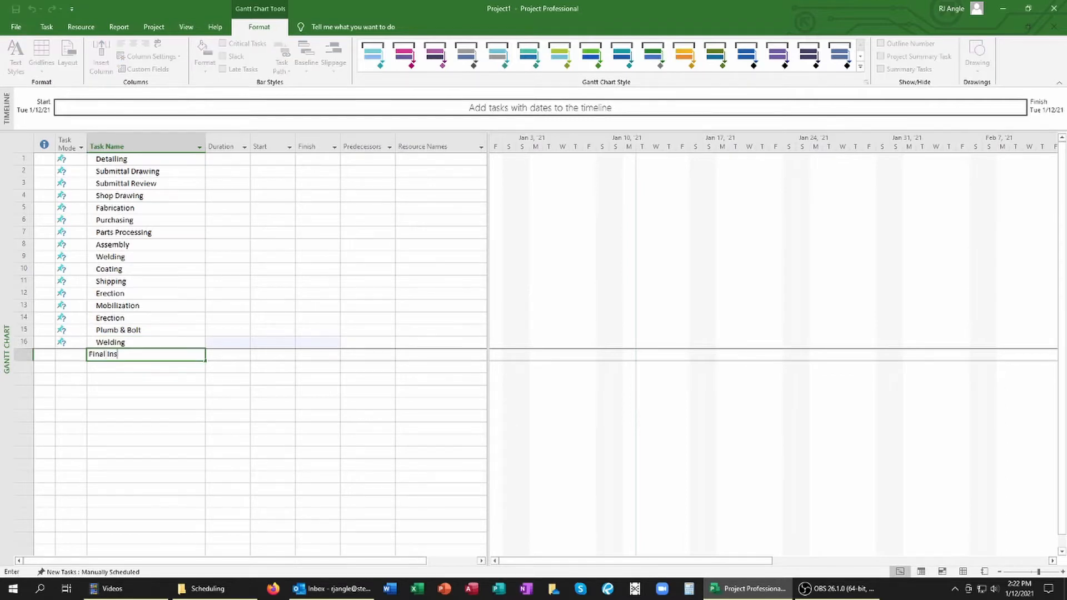
pyautogui.write('pecion')
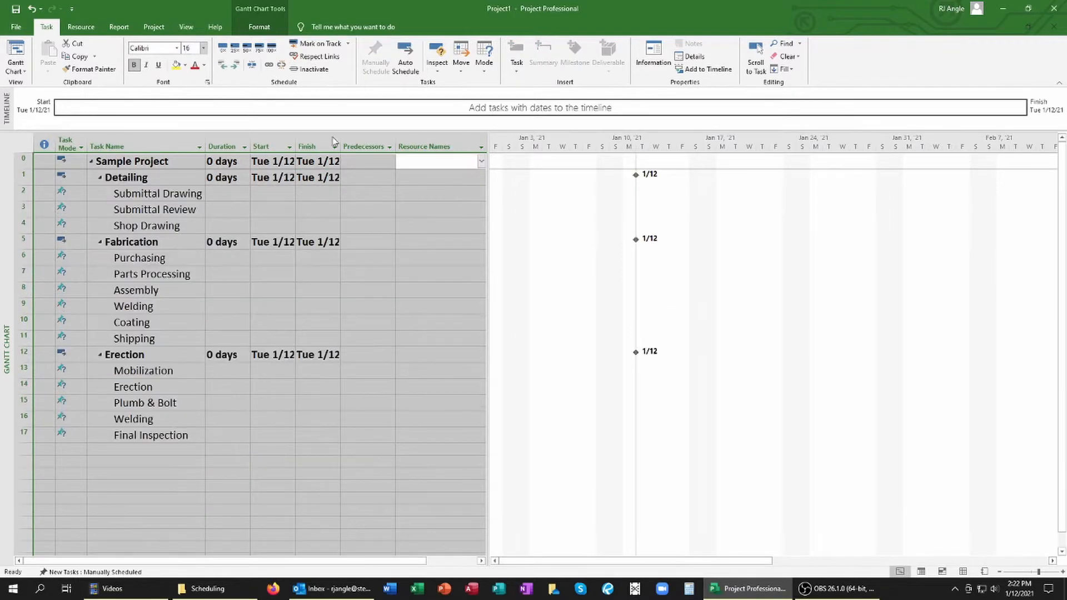
# Indent subtasks under Detailing, Fabrication and Erection beneath a Sample Project summary task
pyautogui.click(150, 435)
pyautogui.write('5')
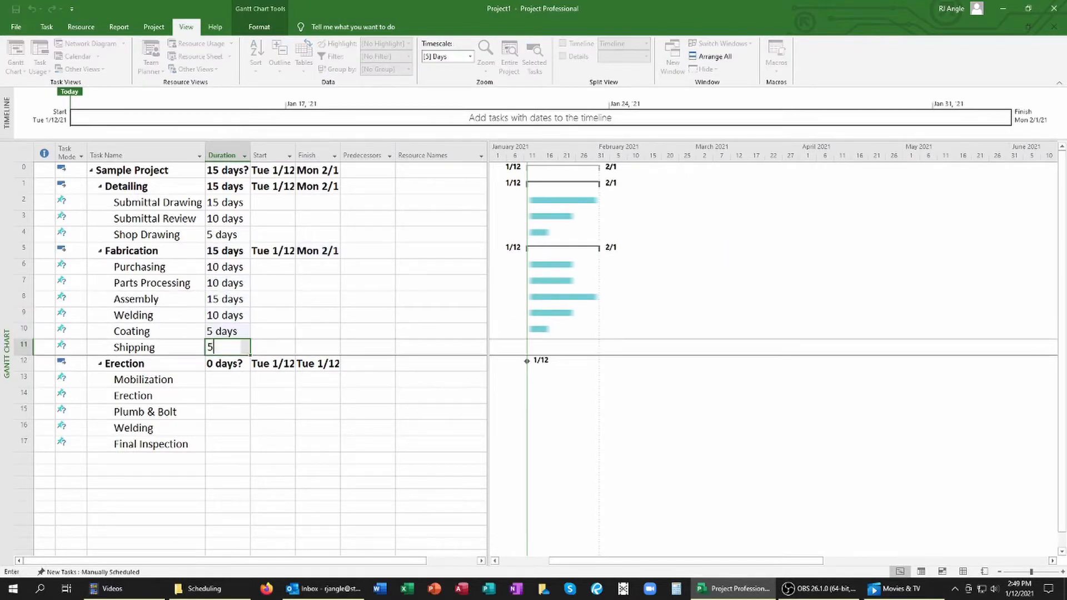
# Enter task durations and predecessors, then fit the 100-day project into the timeline
pyautogui.press('Return')
pyautogui.write('1')
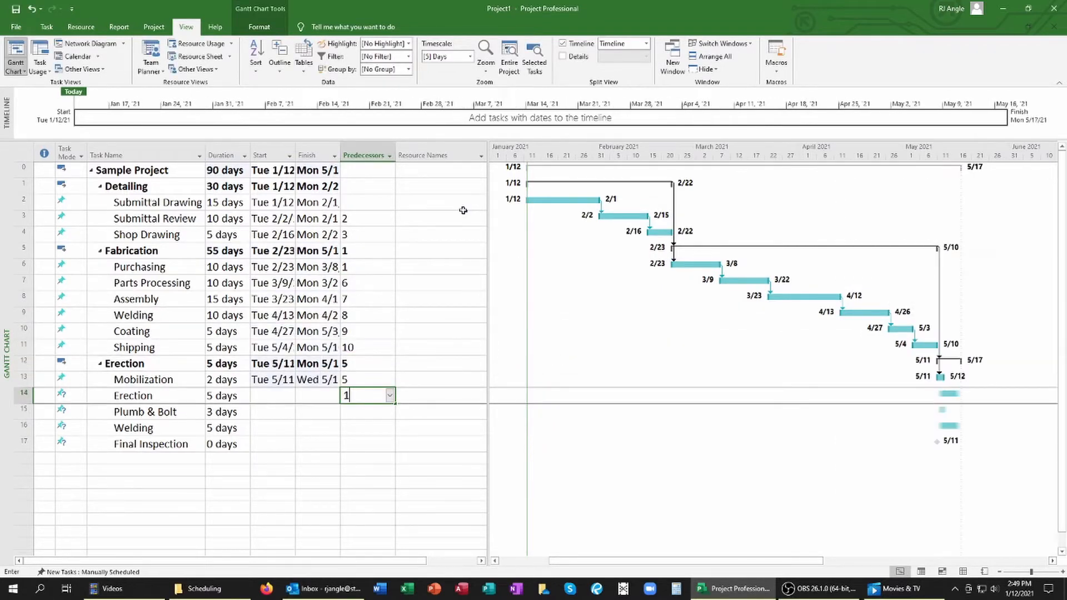
pyautogui.write('3')
pyautogui.press('Return')
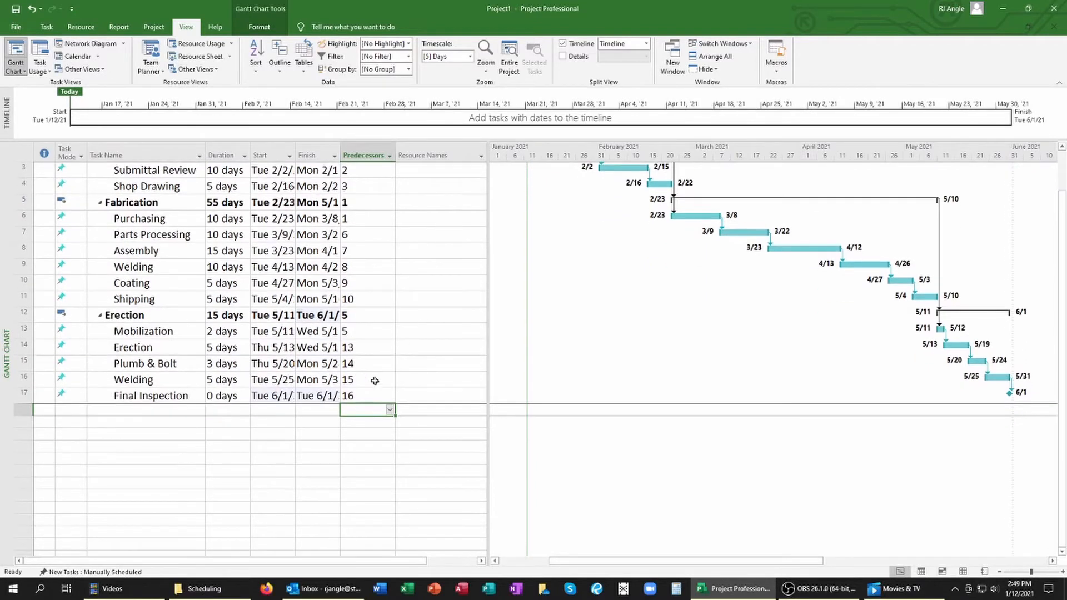
pyautogui.click(508, 54)
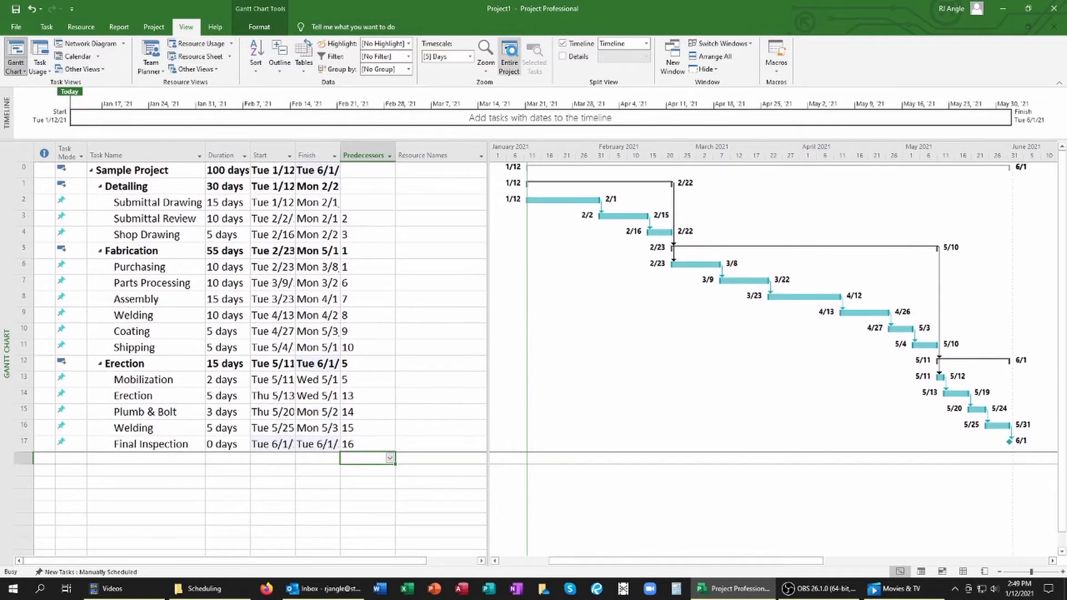
pyautogui.click(143, 458)
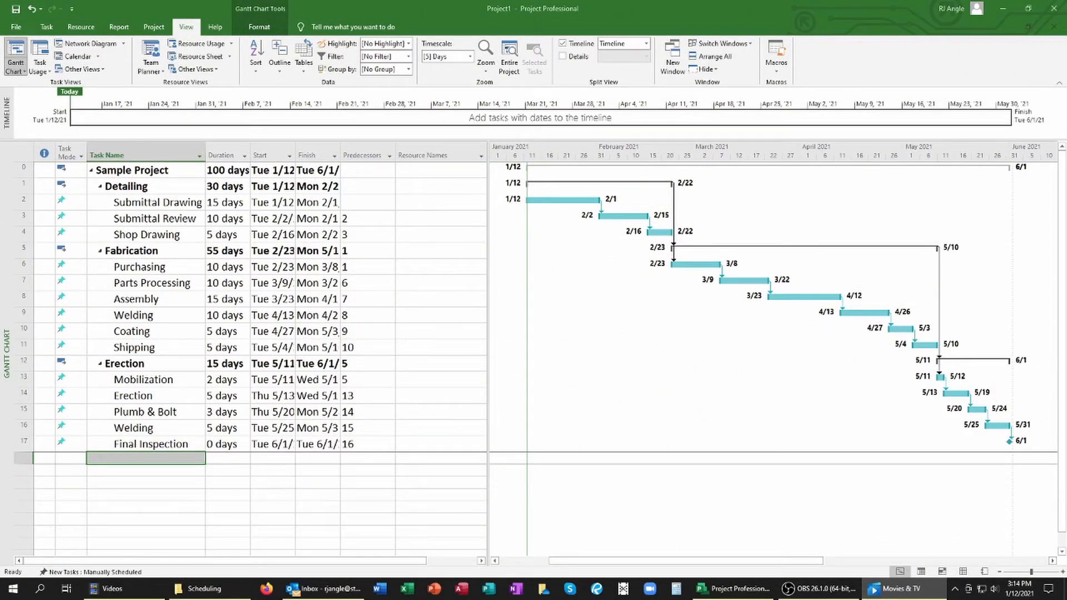
pyautogui.moveTo(379, 371)
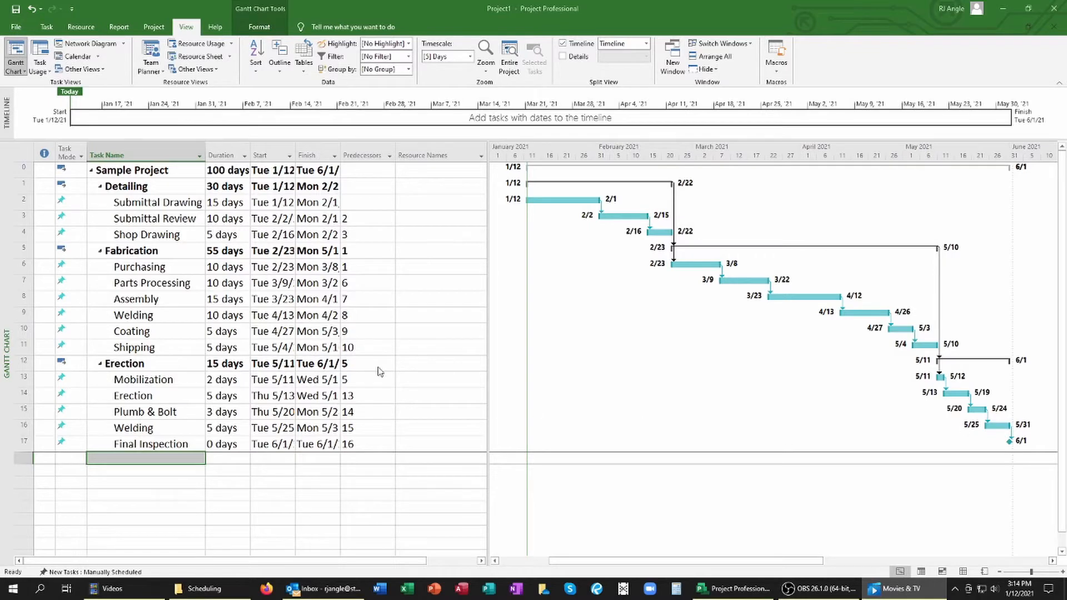
# Save the project baseline and assign resources to Submittal Drawing and Submittal Review
pyautogui.click(153, 27)
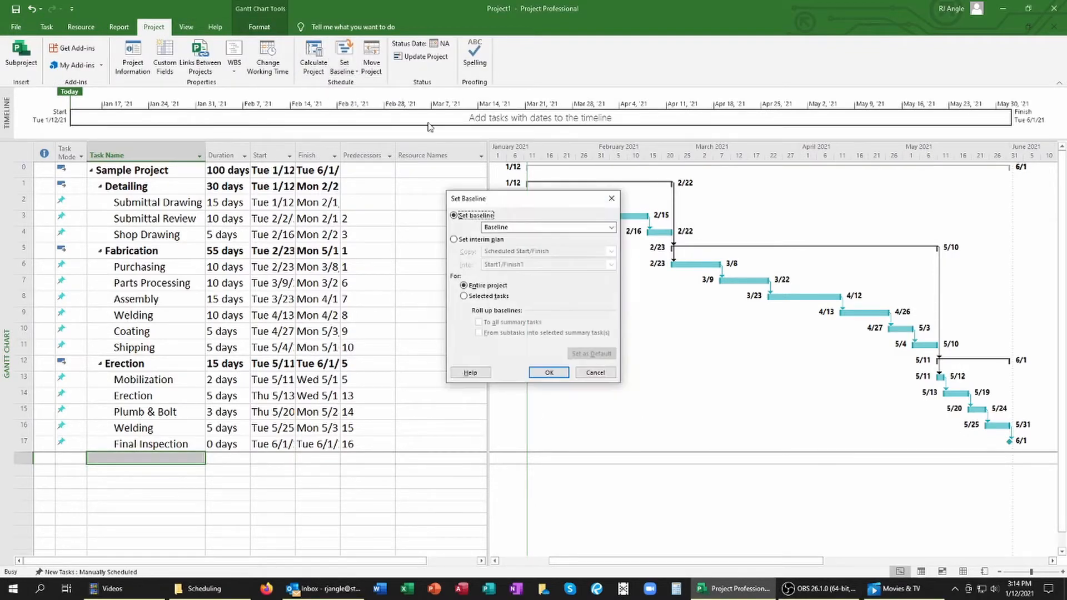
pyautogui.click(548, 372)
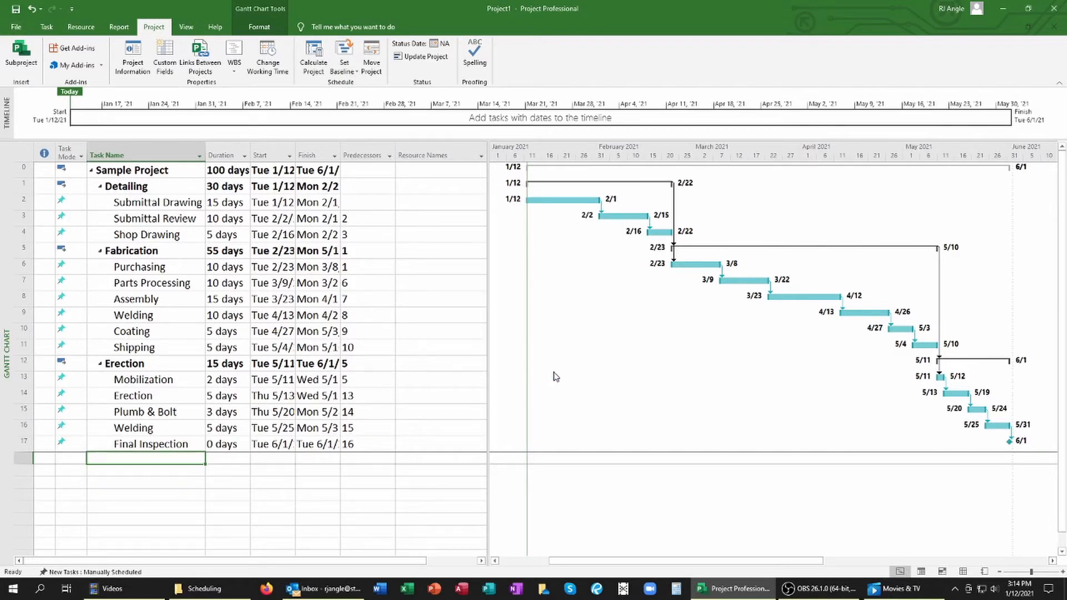
pyautogui.click(440, 203)
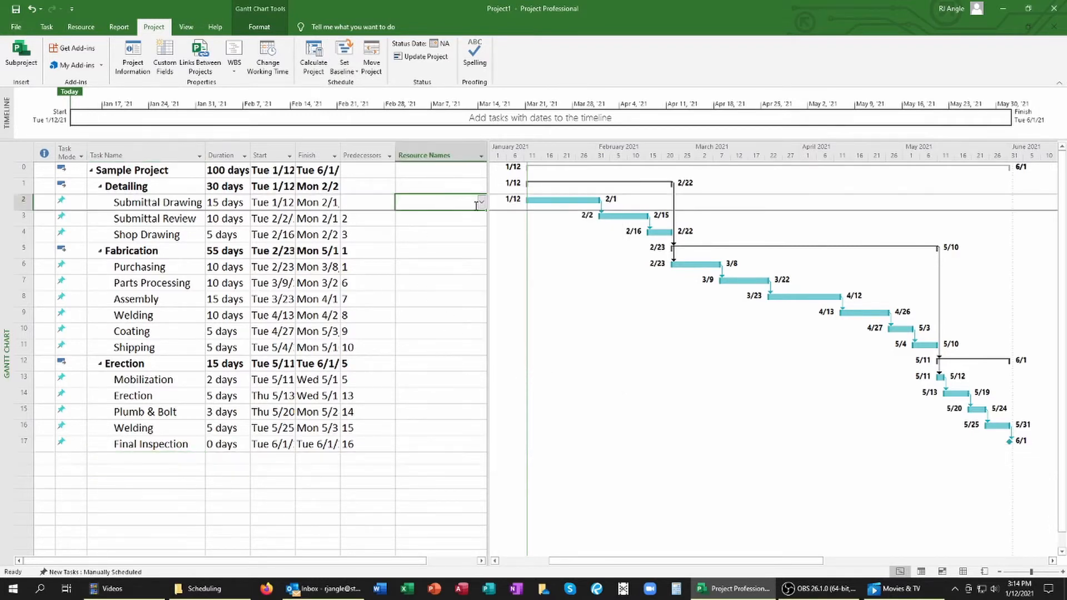
pyautogui.click(480, 203)
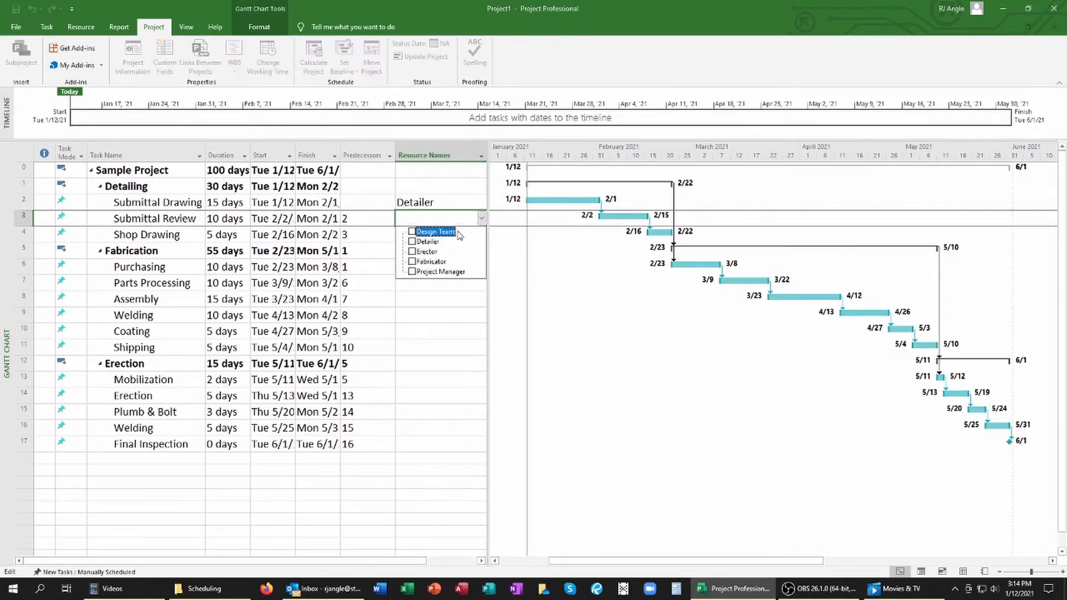
pyautogui.click(413, 231)
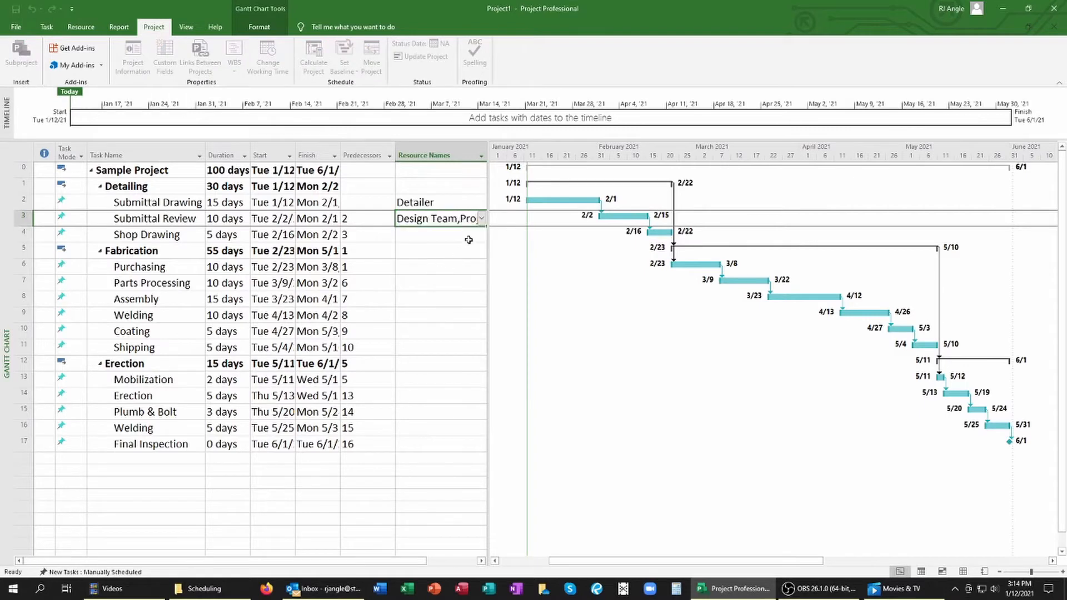
# Assign Project Manager to Purchasing, Fabricator to fabrication tasks, and Erector to Plumb & Bolt
pyautogui.click(481, 234)
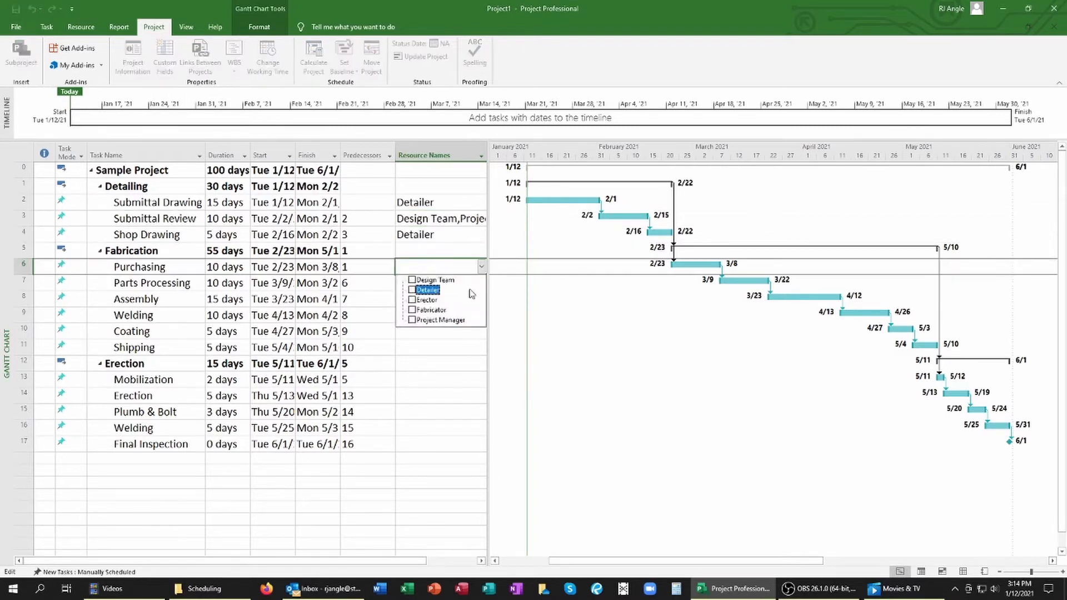
pyautogui.click(441, 320)
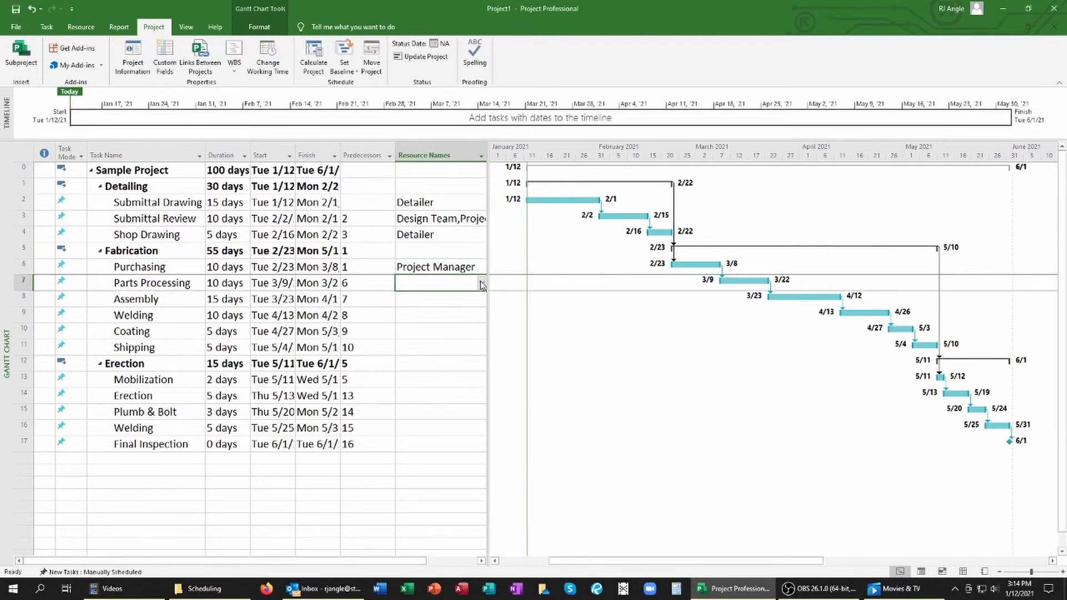
pyautogui.write('Fabricator')
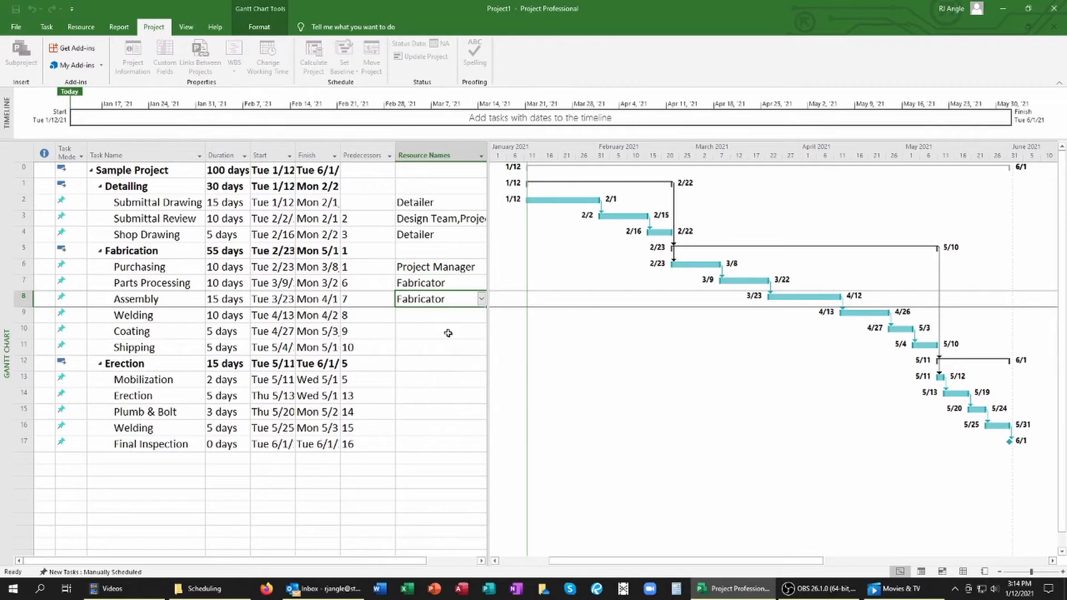
pyautogui.click(481, 315)
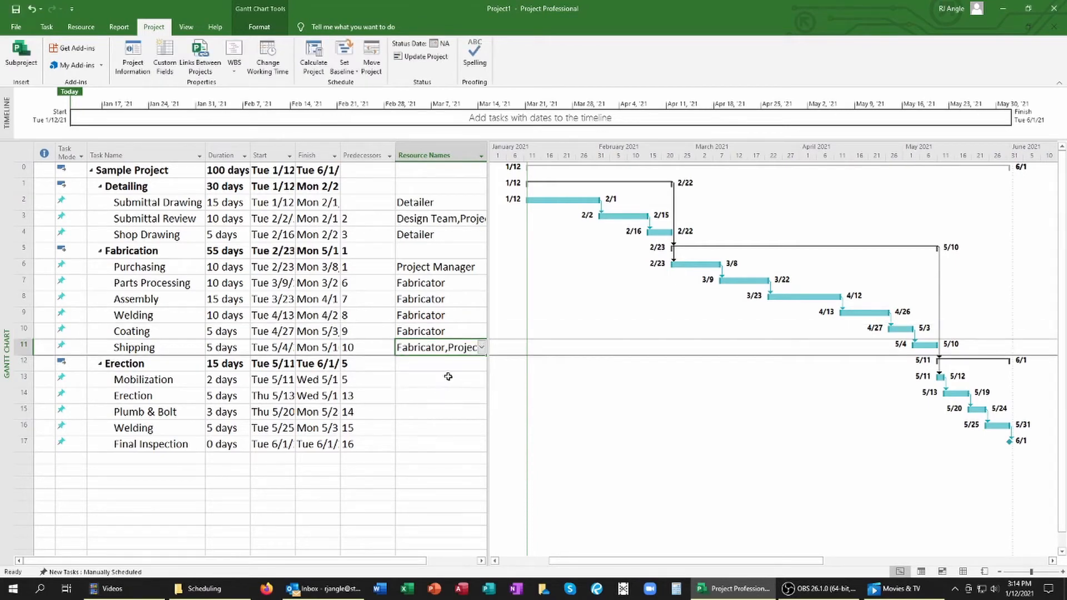
pyautogui.click(481, 379)
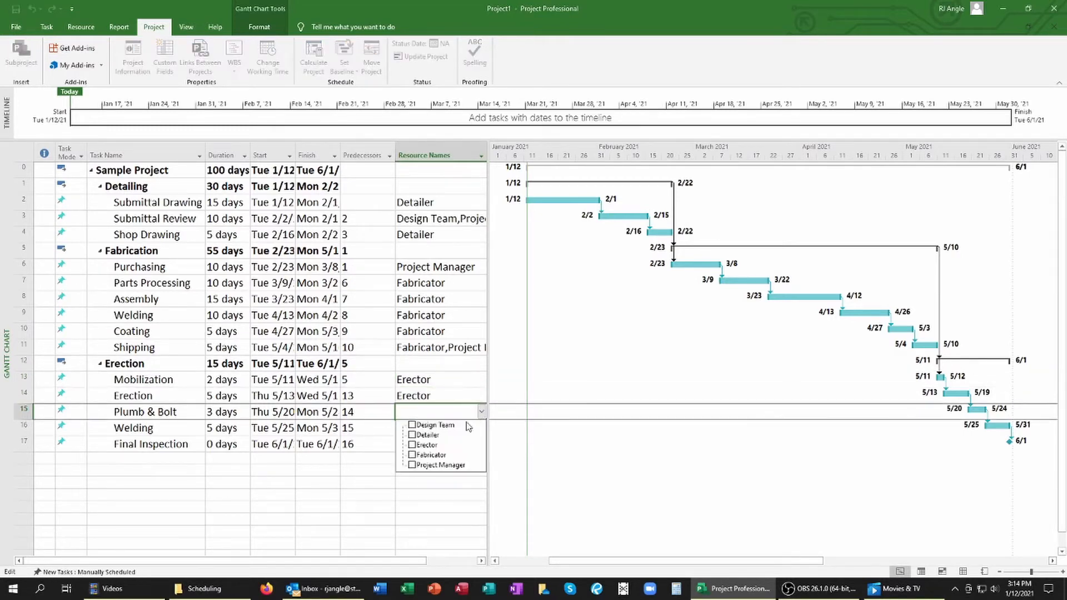
pyautogui.click(413, 445)
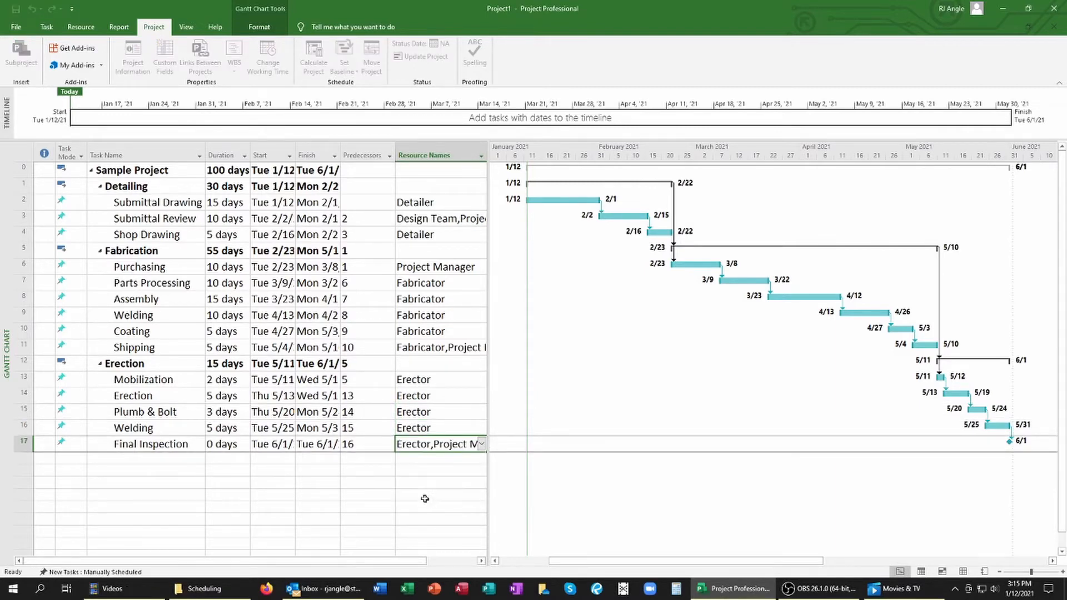
pyautogui.click(145, 455)
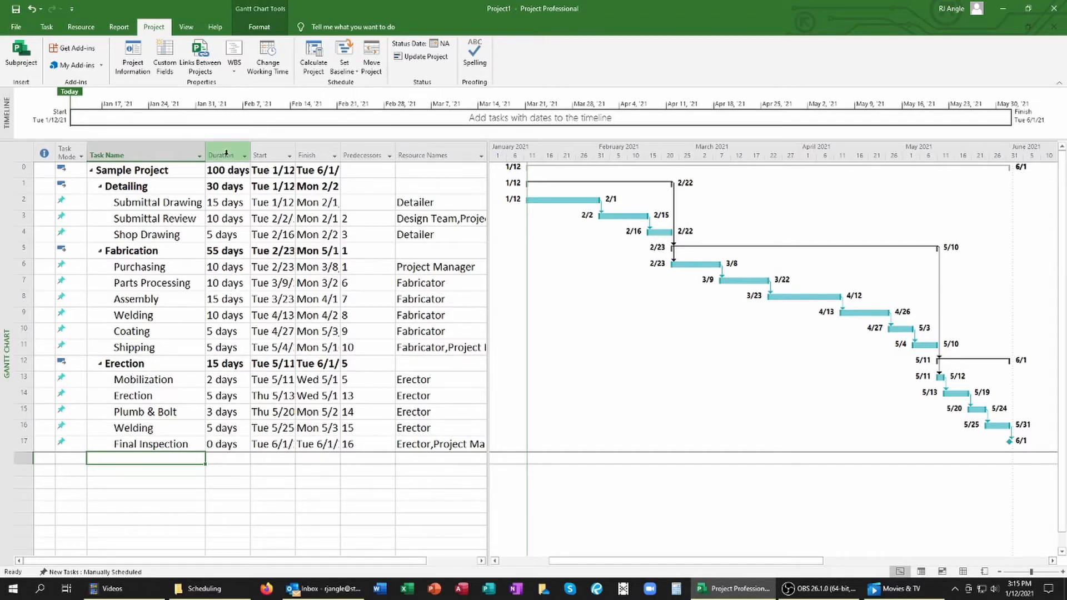
# Shorten durations to 12, 5, 13, 8 and 2 days and set all tasks to Auto Schedule
pyautogui.click(225, 154)
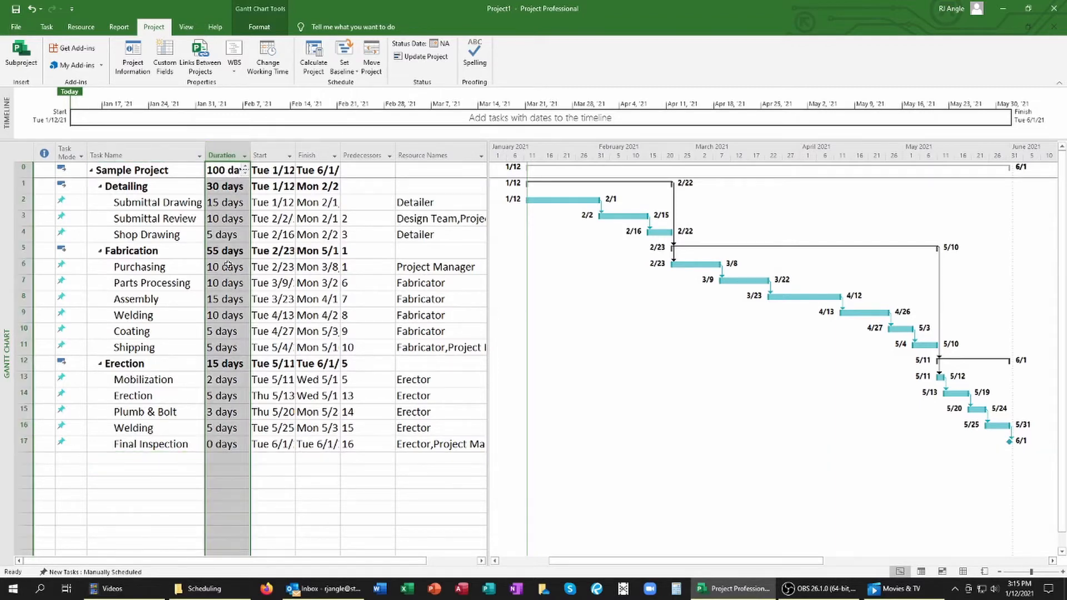
pyautogui.click(226, 470)
pyautogui.write('8')
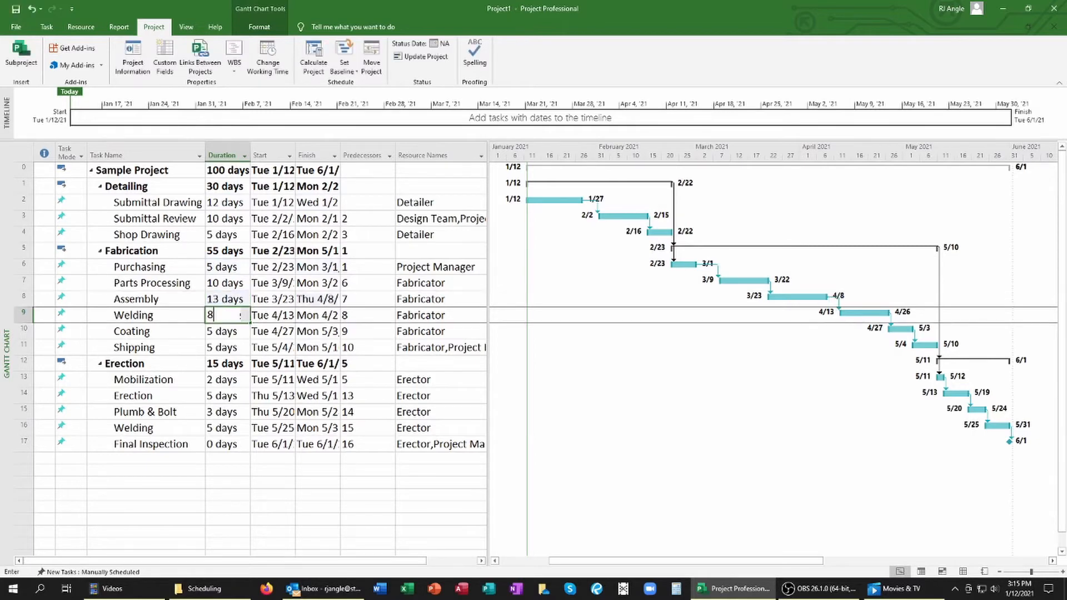
pyautogui.press('Return')
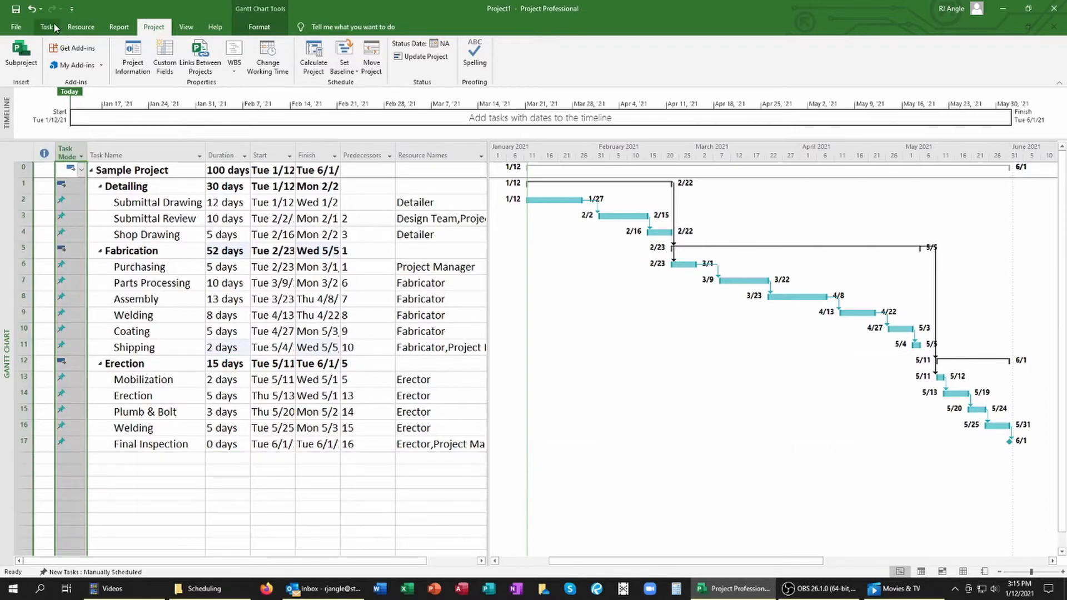
pyautogui.click(45, 27)
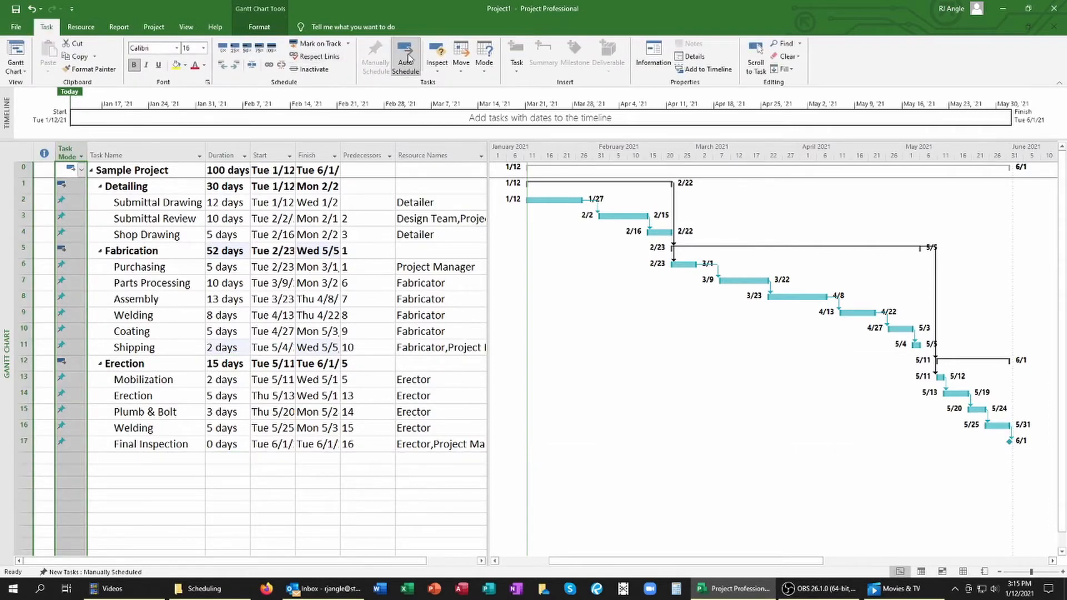
pyautogui.click(404, 57)
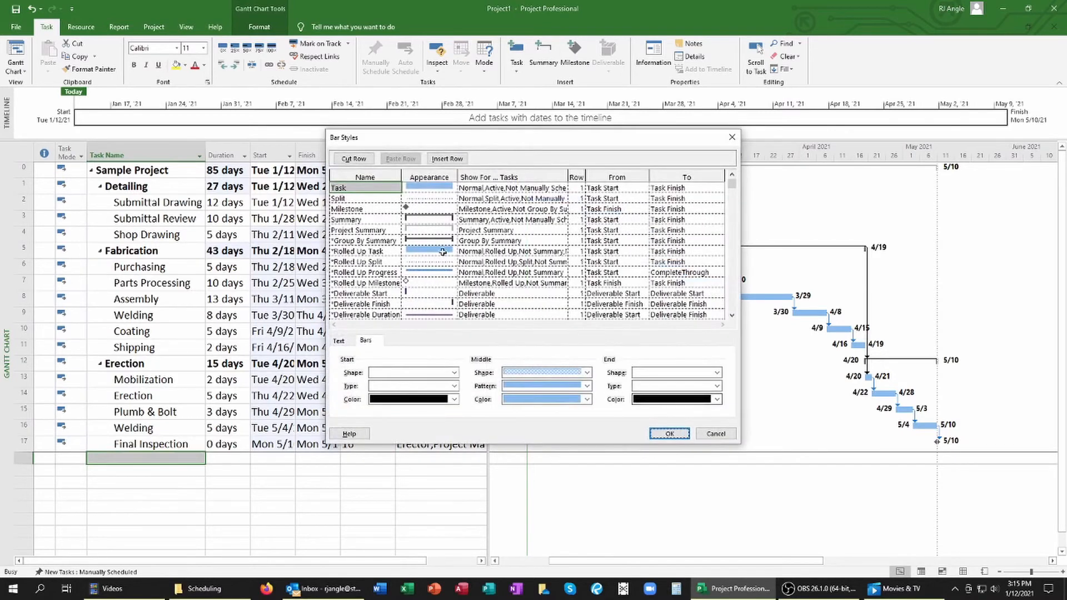
# Set the Task bar style's top text to Name in Bar Styles
pyautogui.click(338, 340)
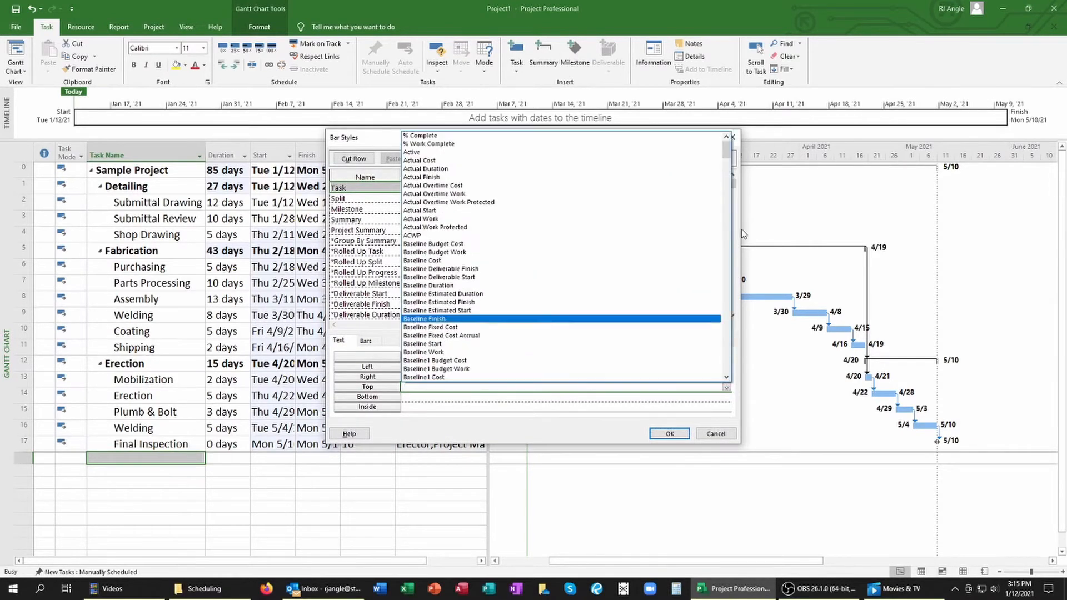
pyautogui.scroll(-3)
pyautogui.write('Name')
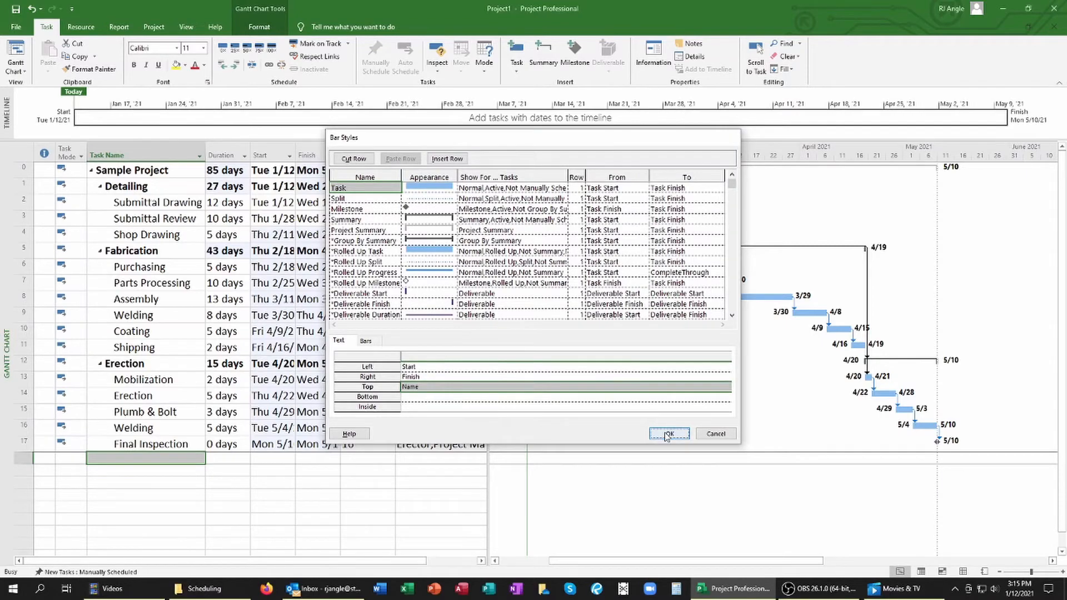
pyautogui.click(668, 434)
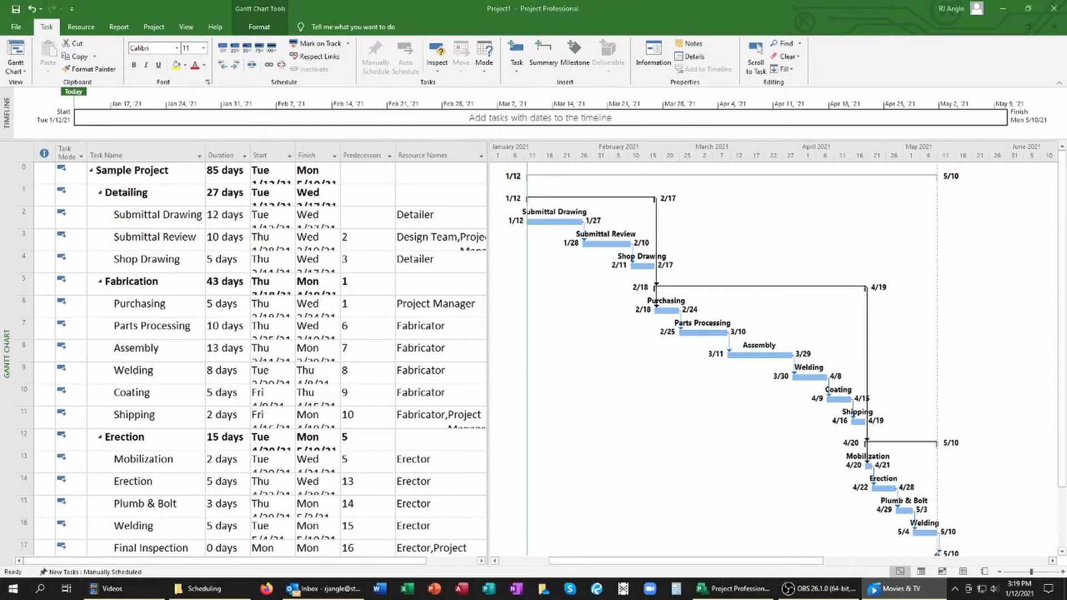
# Link Purchasing after Shop Drawing and give Assembly, Welding and Shipping 5-, 3- and 2-day overlaps
pyautogui.click(367, 281)
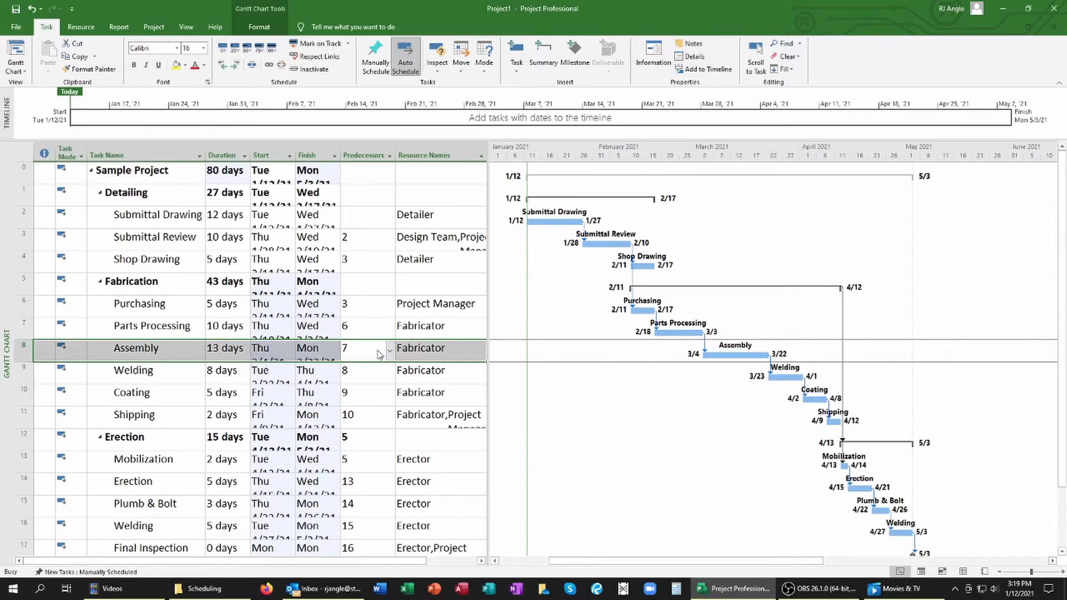
pyautogui.doubleClick(136, 348)
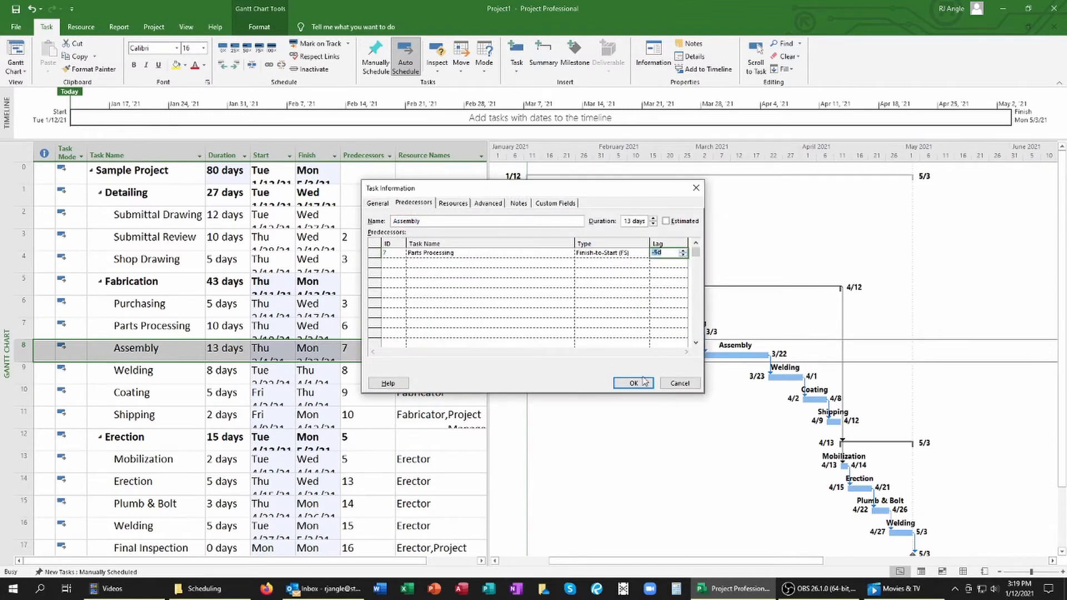
pyautogui.click(632, 382)
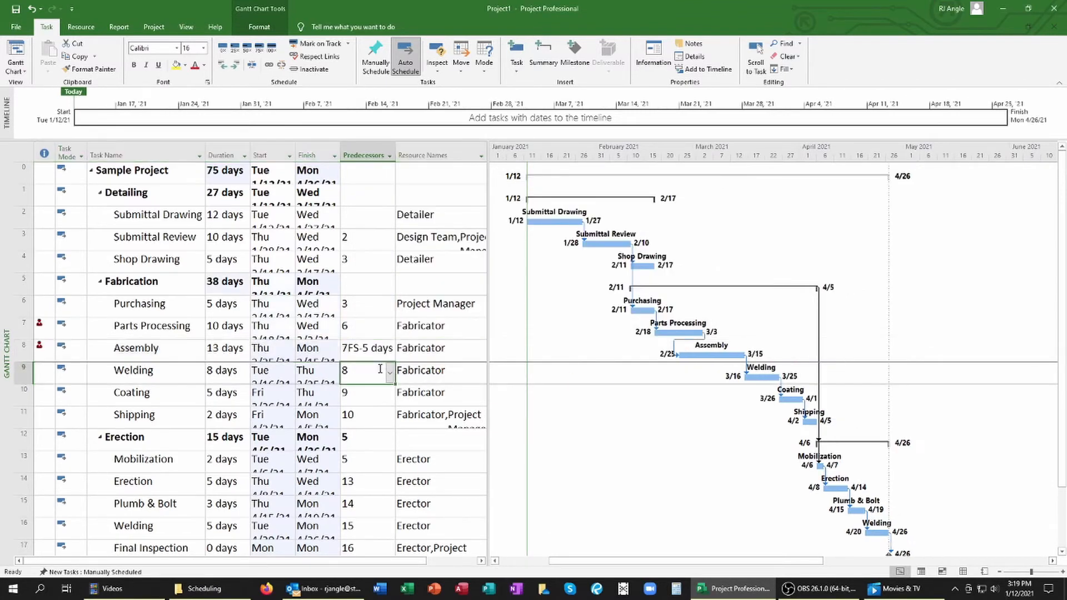
pyautogui.doubleClick(133, 370)
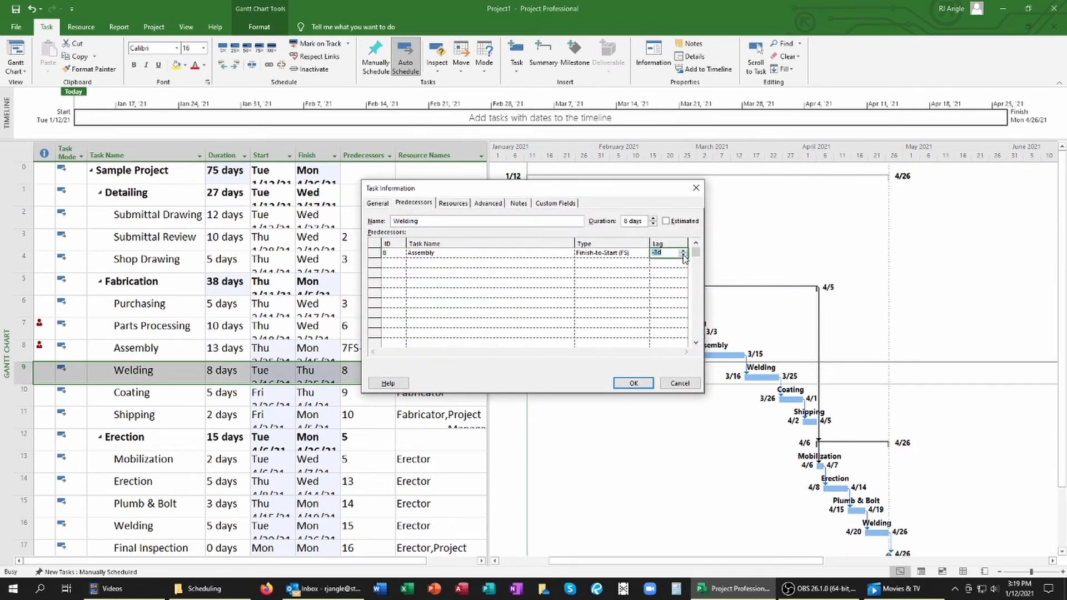
pyautogui.click(632, 383)
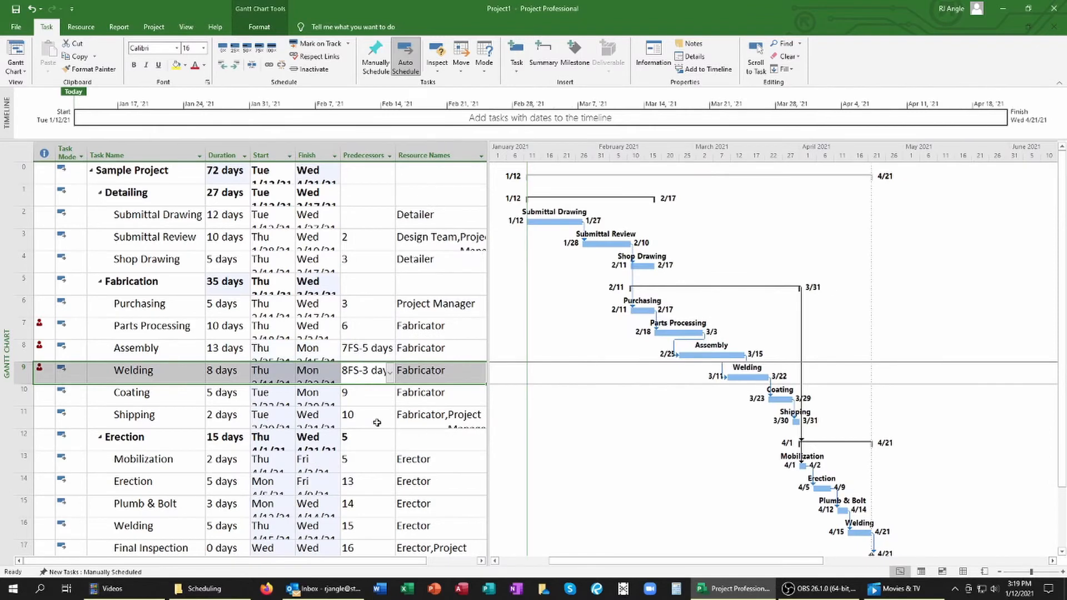
pyautogui.doubleClick(134, 415)
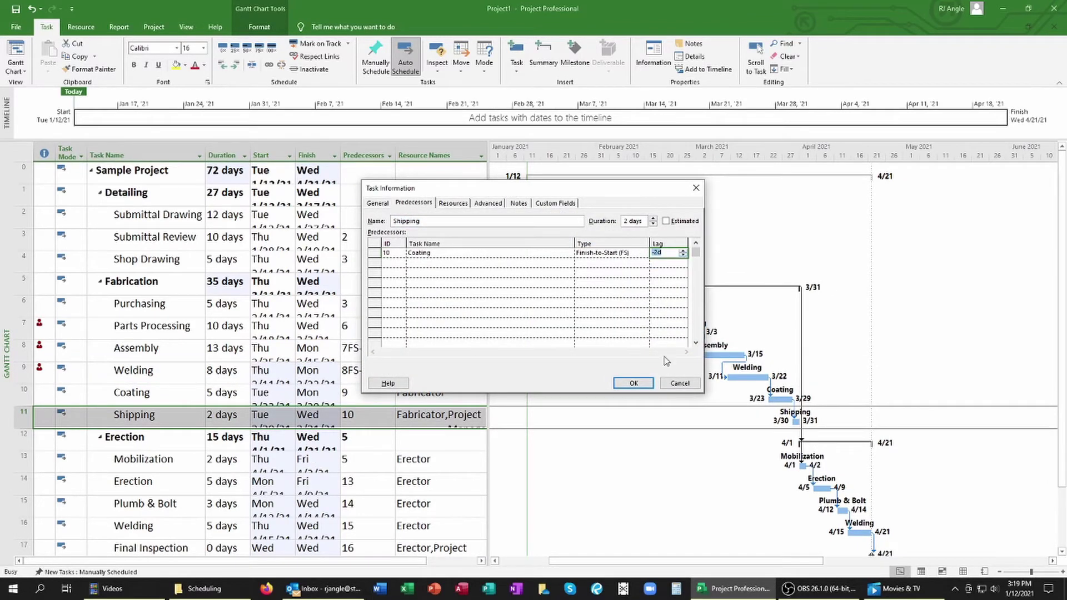
pyautogui.click(631, 383)
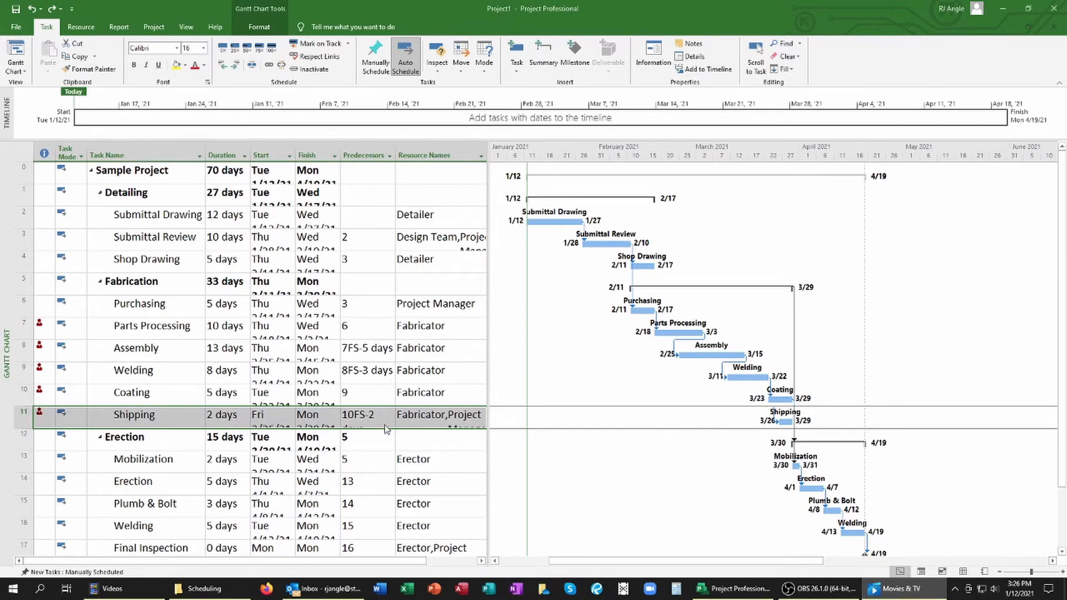
pyautogui.moveTo(349, 167)
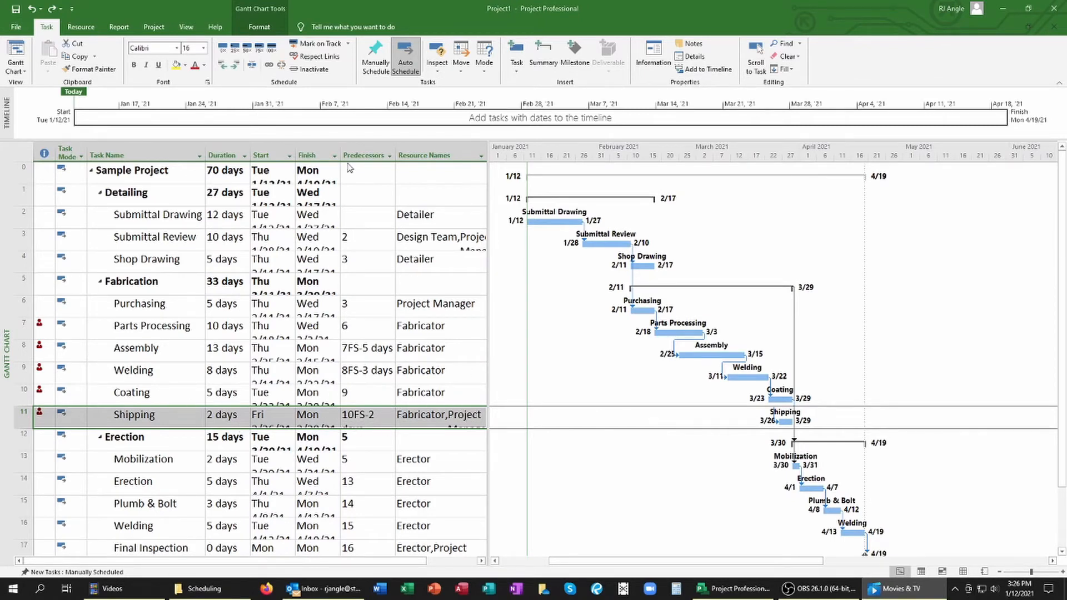
# Display the saved baseline bars via the Gantt Chart Format Baseline menu
pyautogui.click(258, 28)
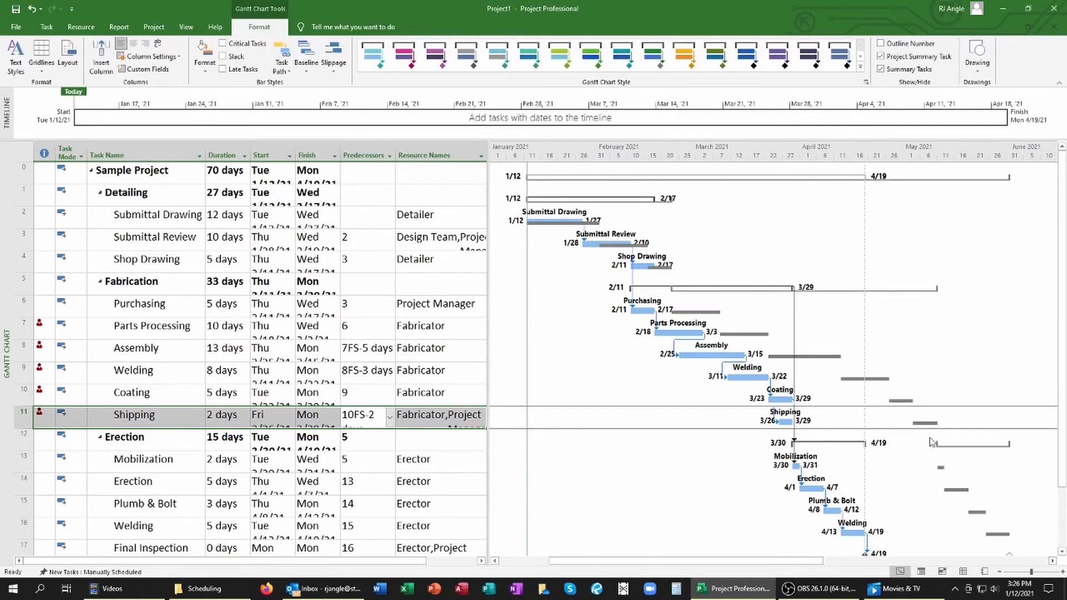
pyautogui.scroll(-3)
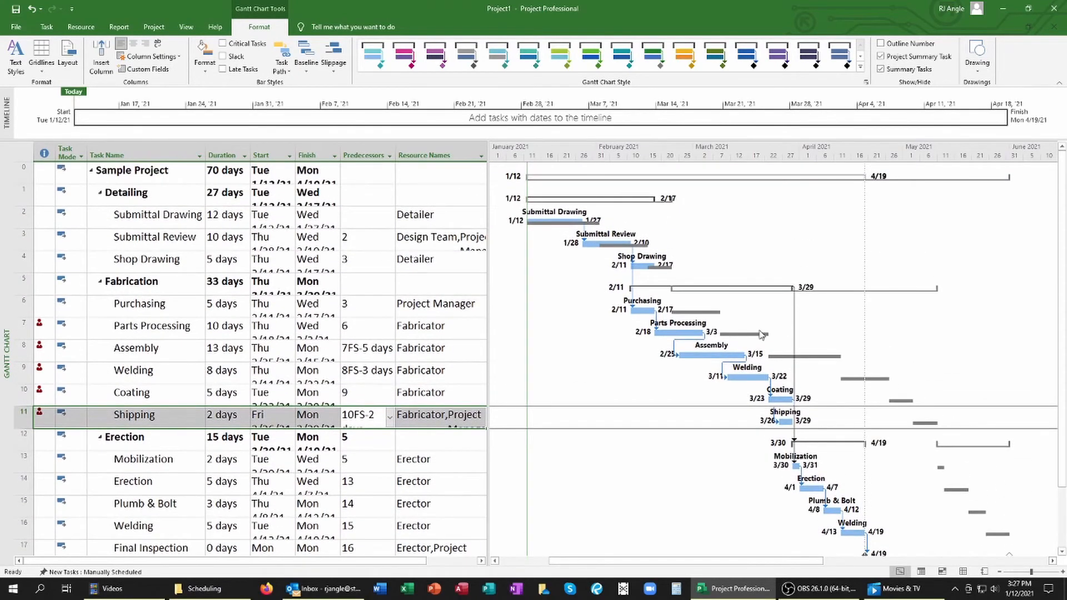
# Insert a task above Shop Drawing named RFI#1 with a 15-day duration
pyautogui.click(23, 260)
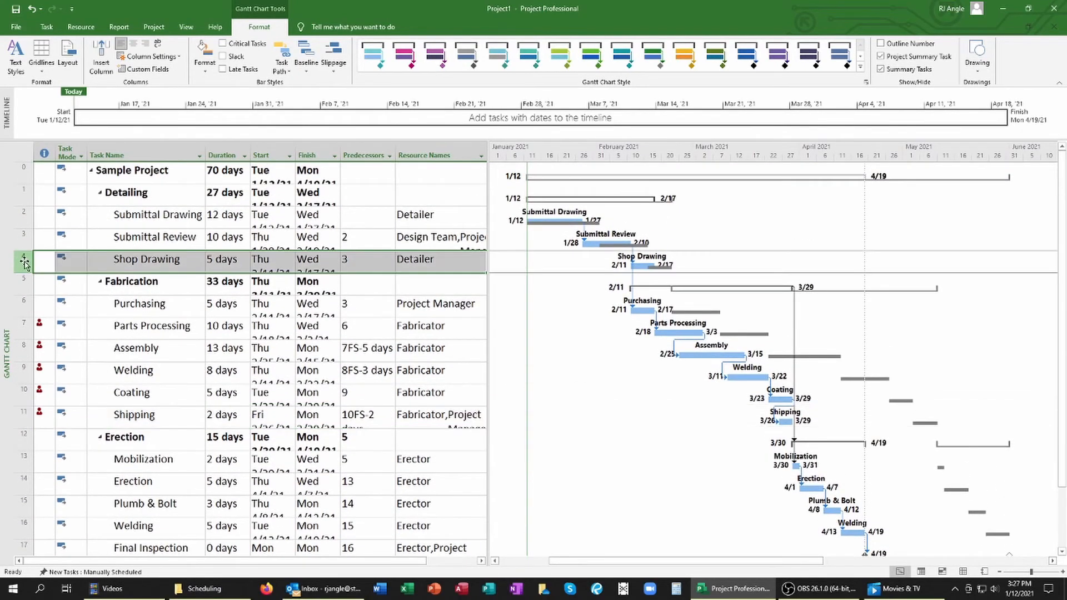
pyautogui.rightClick(24, 260)
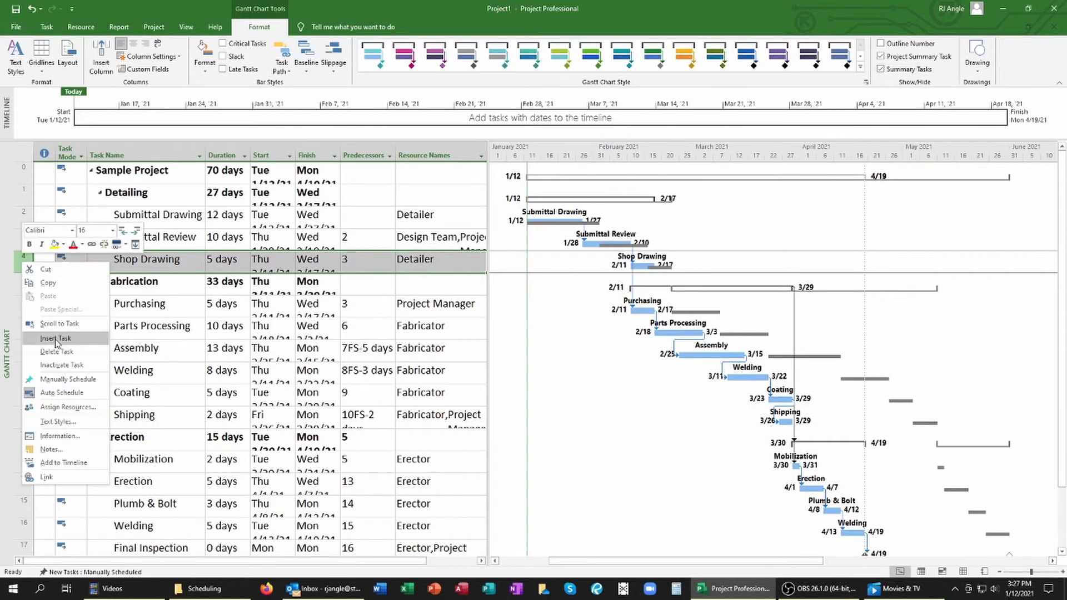
pyautogui.click(54, 338)
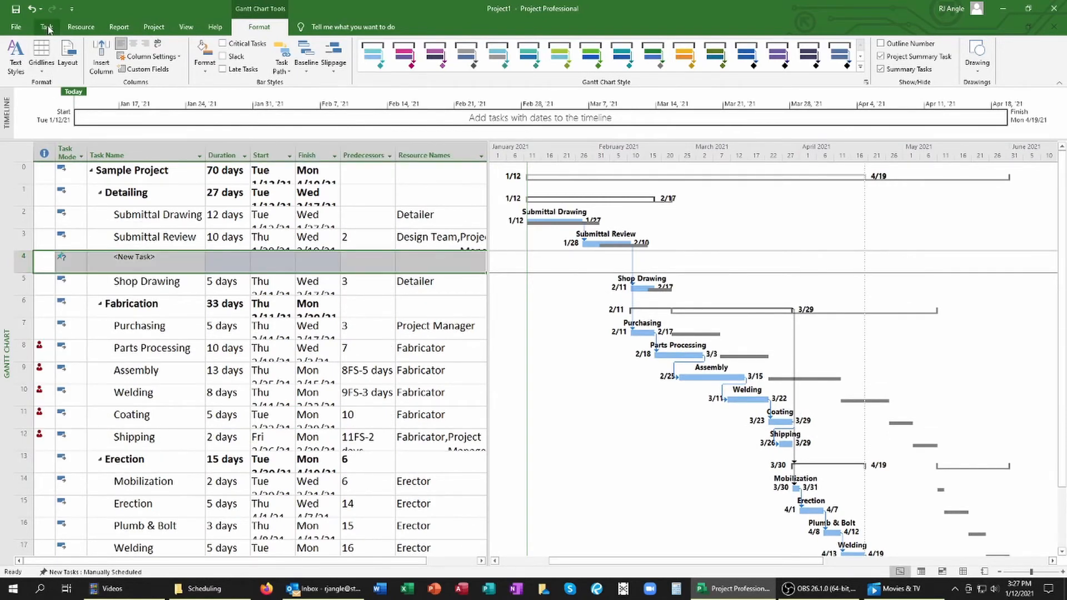
pyautogui.click(46, 27)
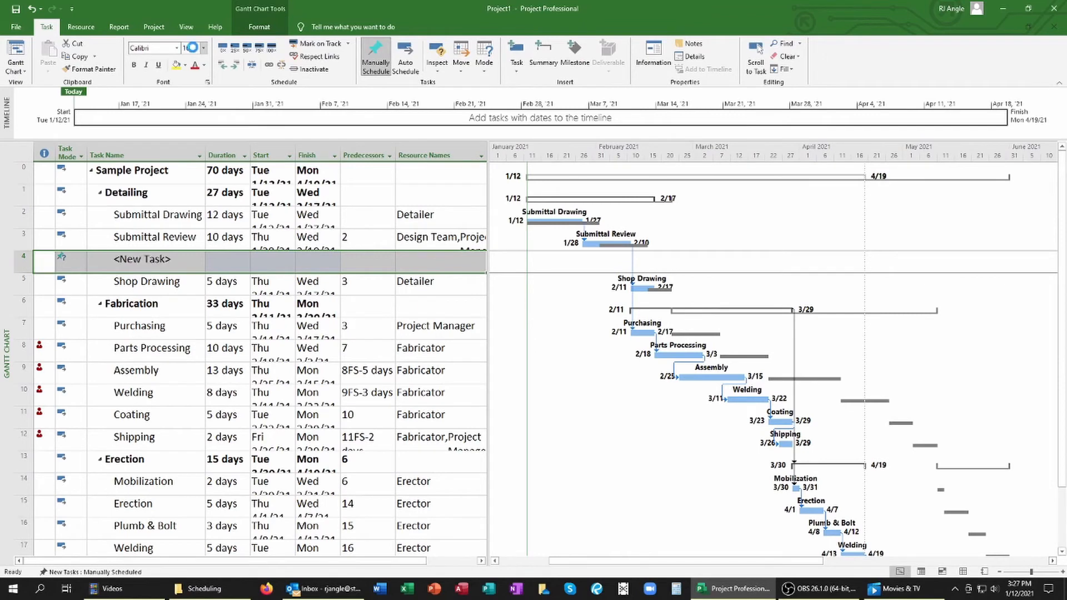
pyautogui.write('RFI#1')
pyautogui.click(227, 259)
pyautogui.write('15 days')
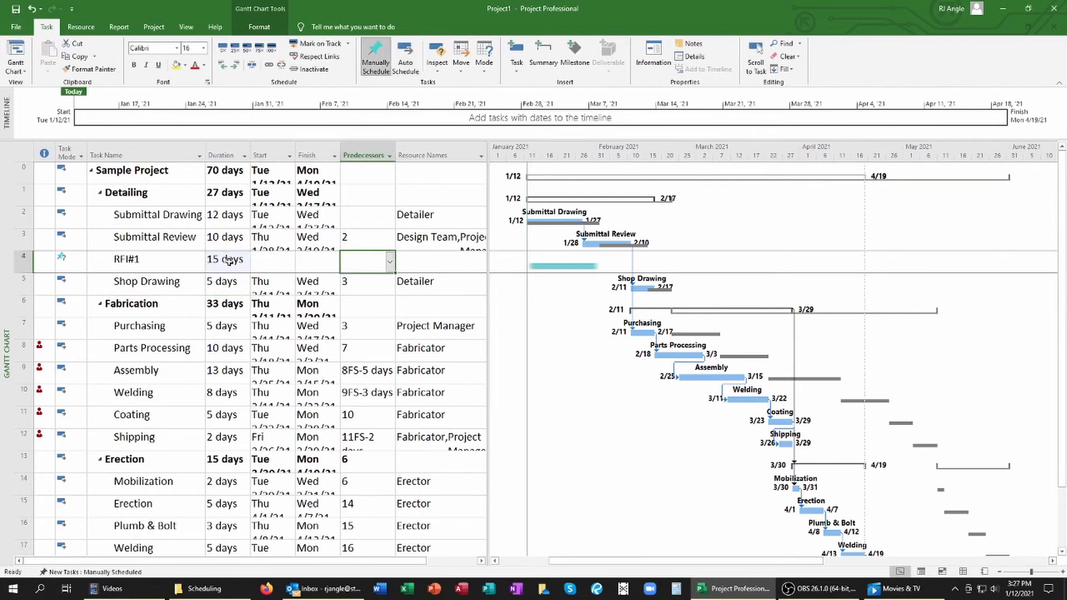
# Format the RFI#1 bar with red start and middle colours and Name as top text
pyautogui.click(405, 55)
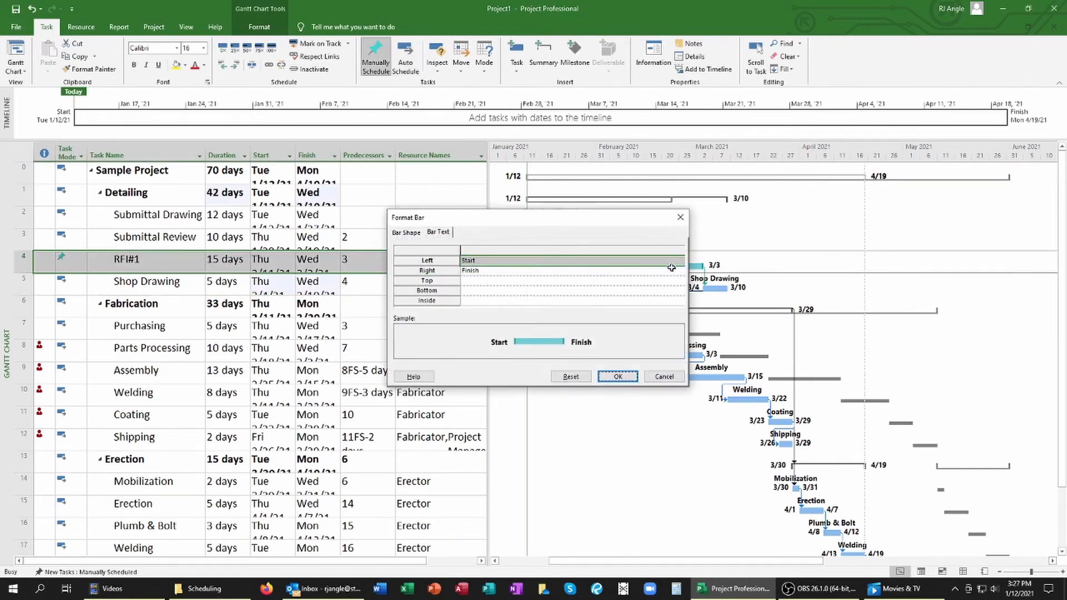
pyautogui.click(405, 233)
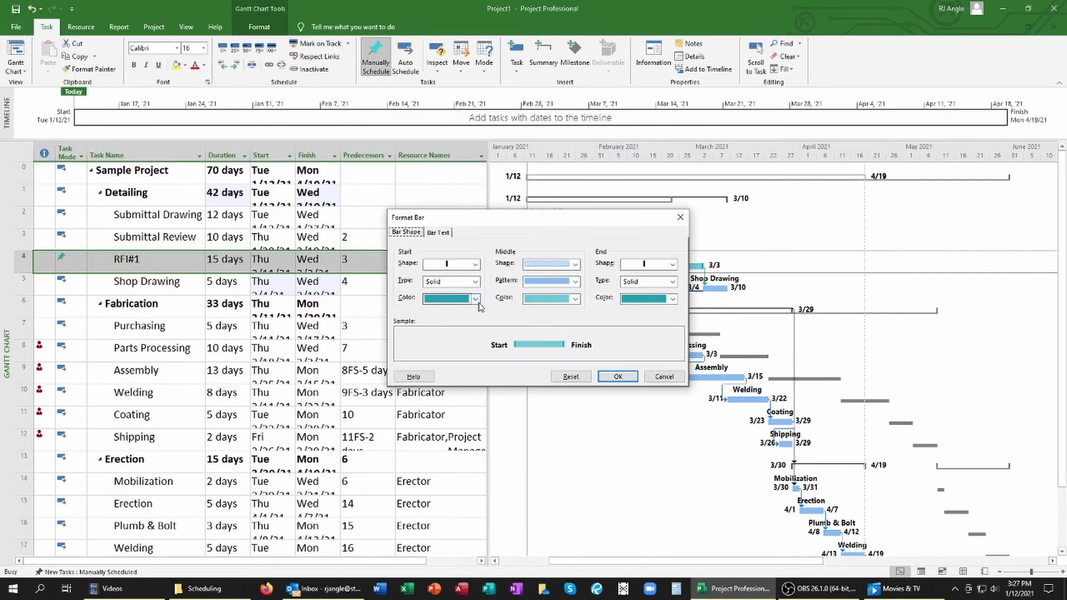
pyautogui.click(474, 298)
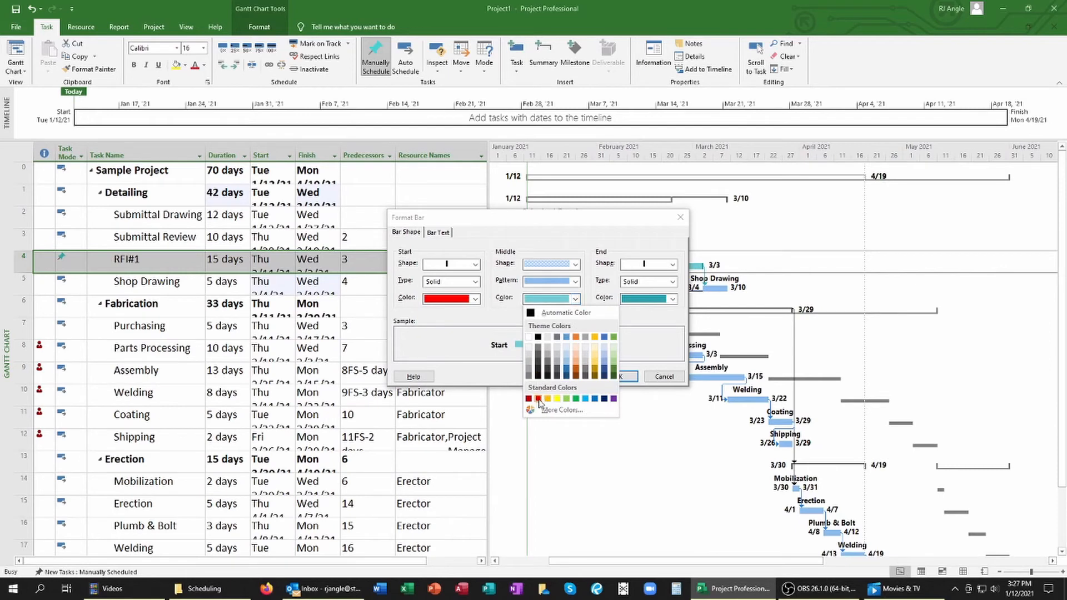
pyautogui.click(539, 397)
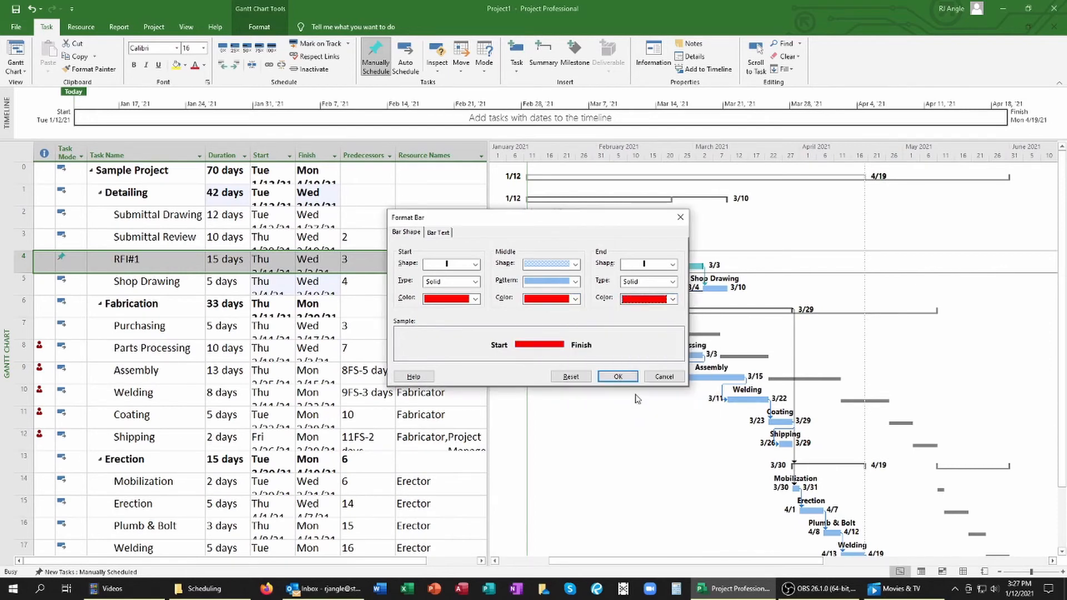
pyautogui.click(439, 232)
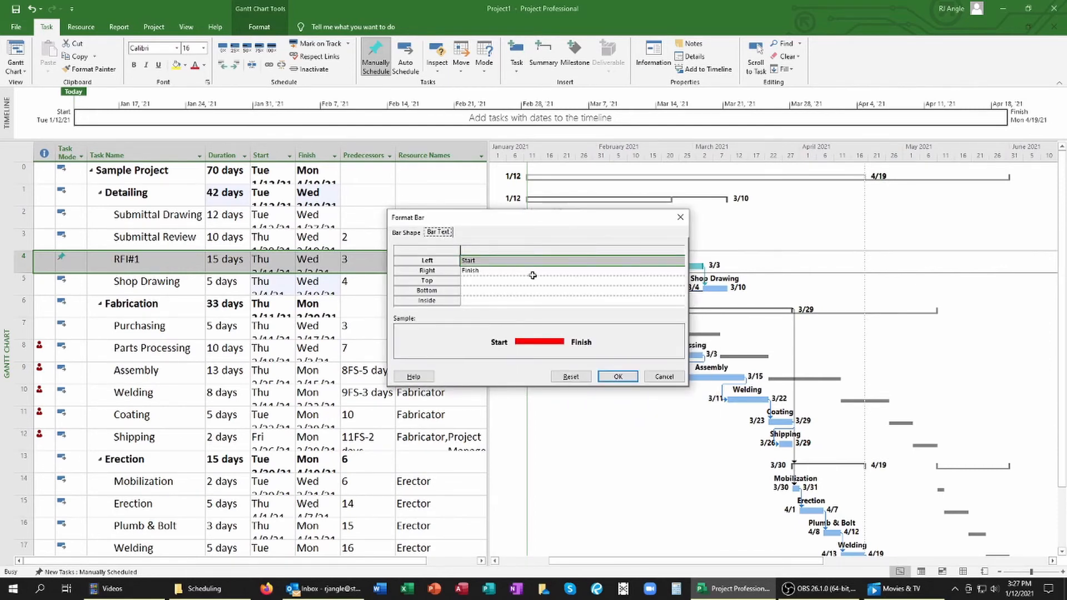
pyautogui.click(679, 280)
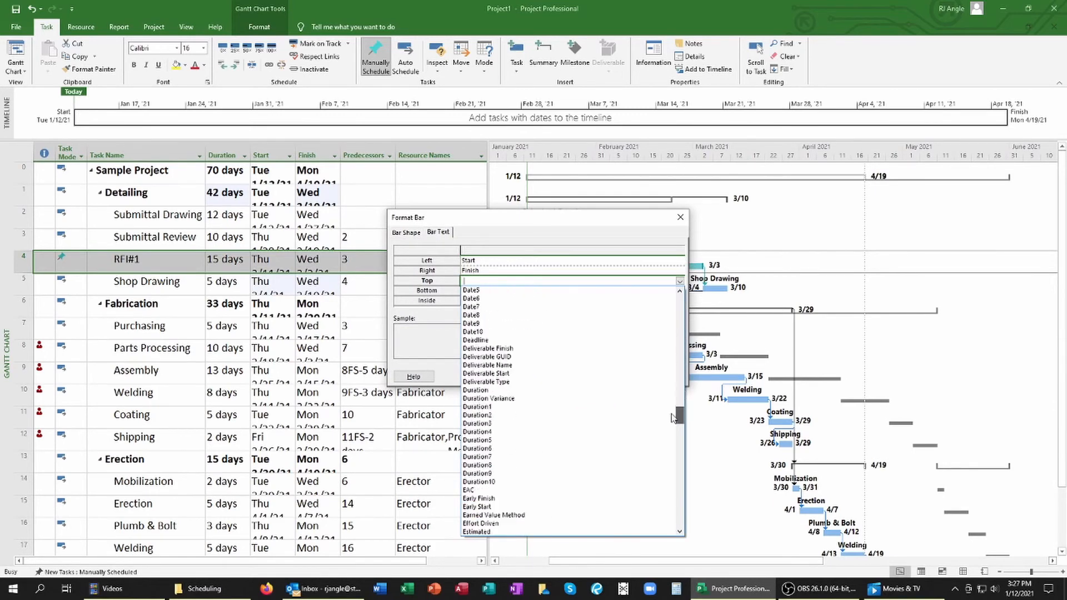
pyautogui.scroll(-3)
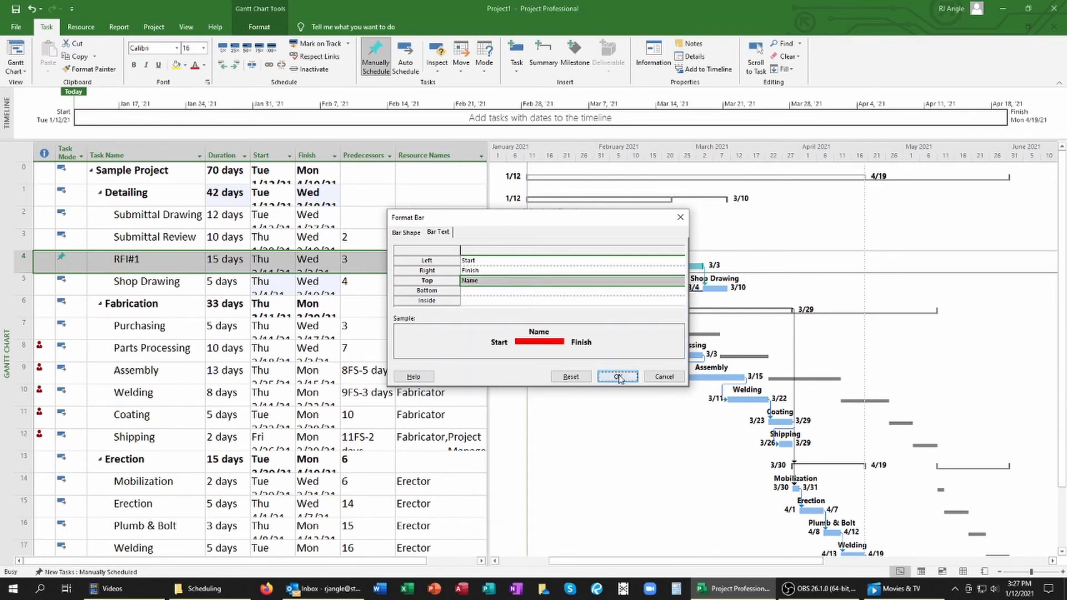
pyautogui.click(616, 376)
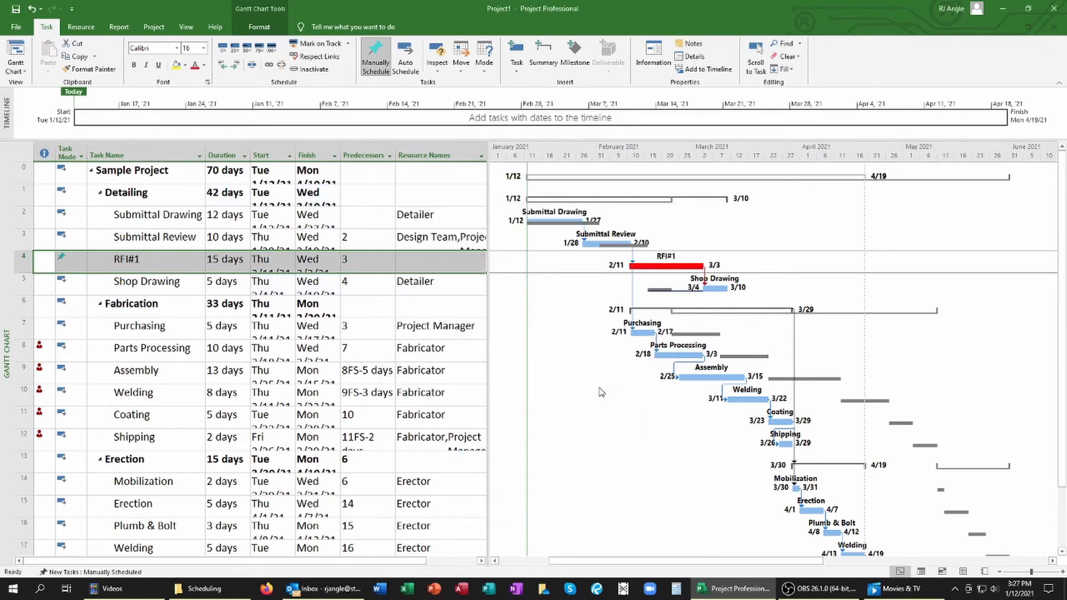
# Clear the baseline bars from the Gantt chart via Format, leaving current bars and red RFI#1
pyautogui.click(378, 306)
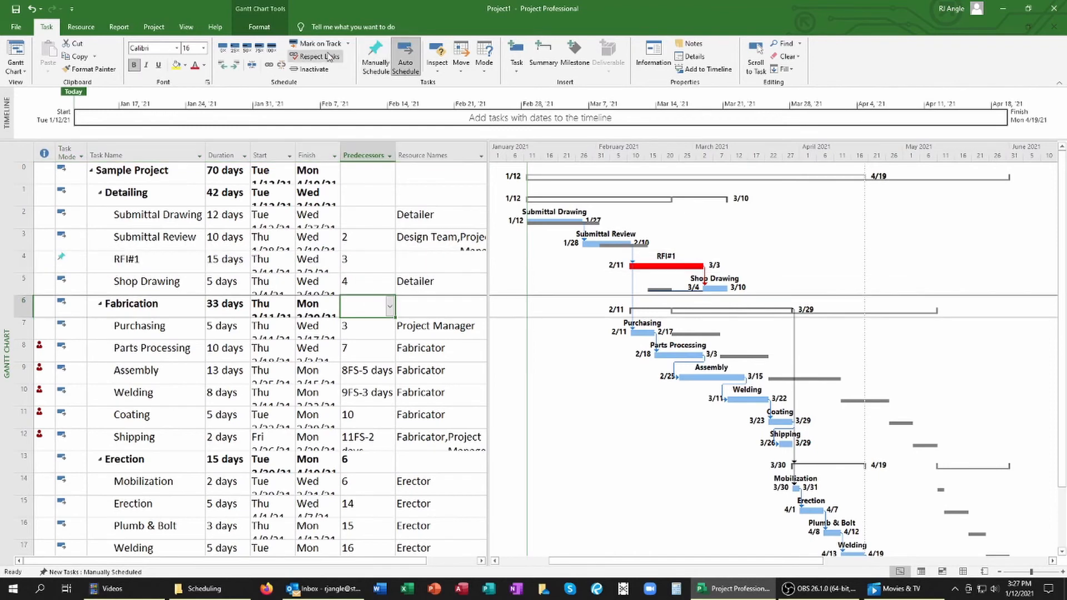
pyautogui.click(259, 27)
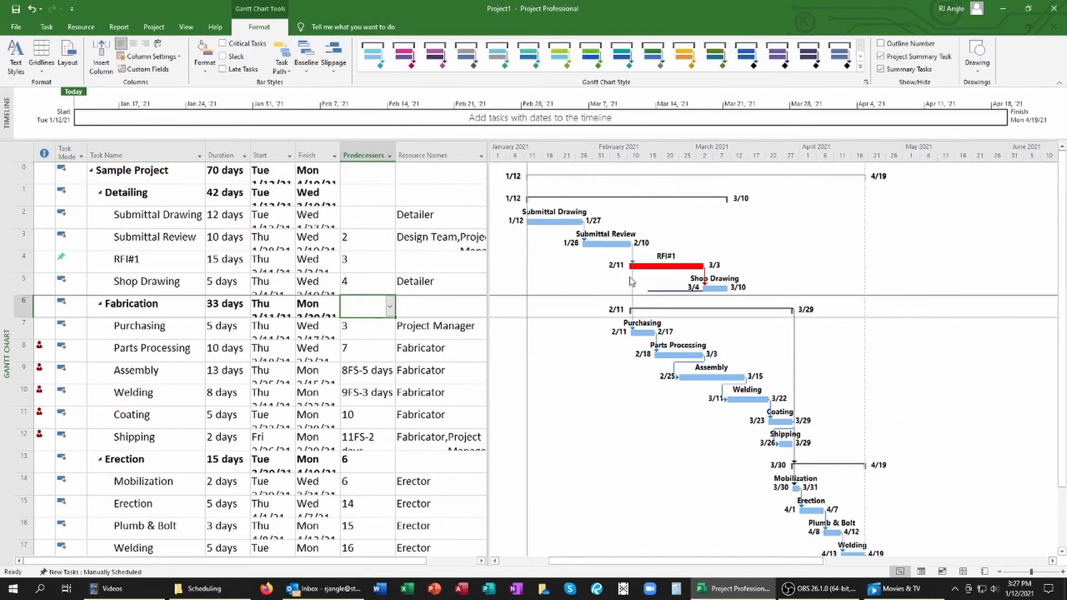
pyautogui.moveTo(654, 296)
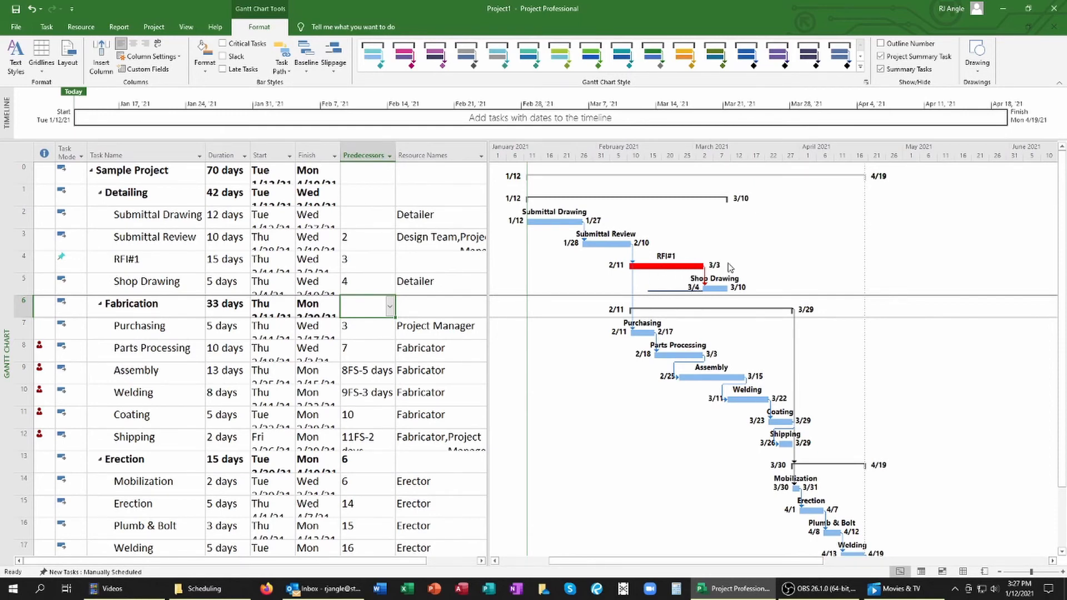
pyautogui.moveTo(596, 274)
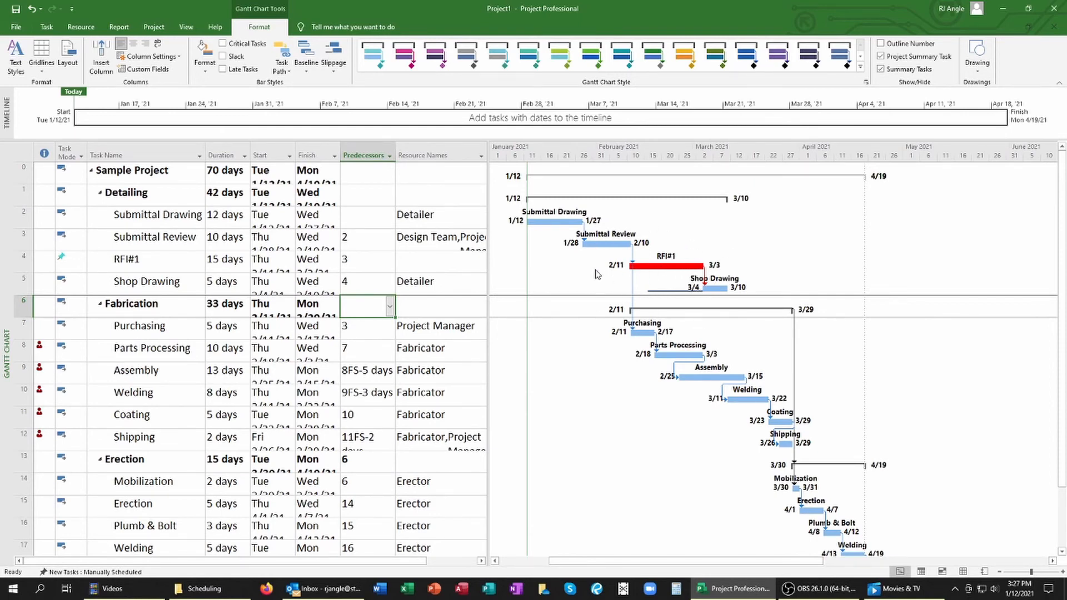
pyautogui.scroll(-3)
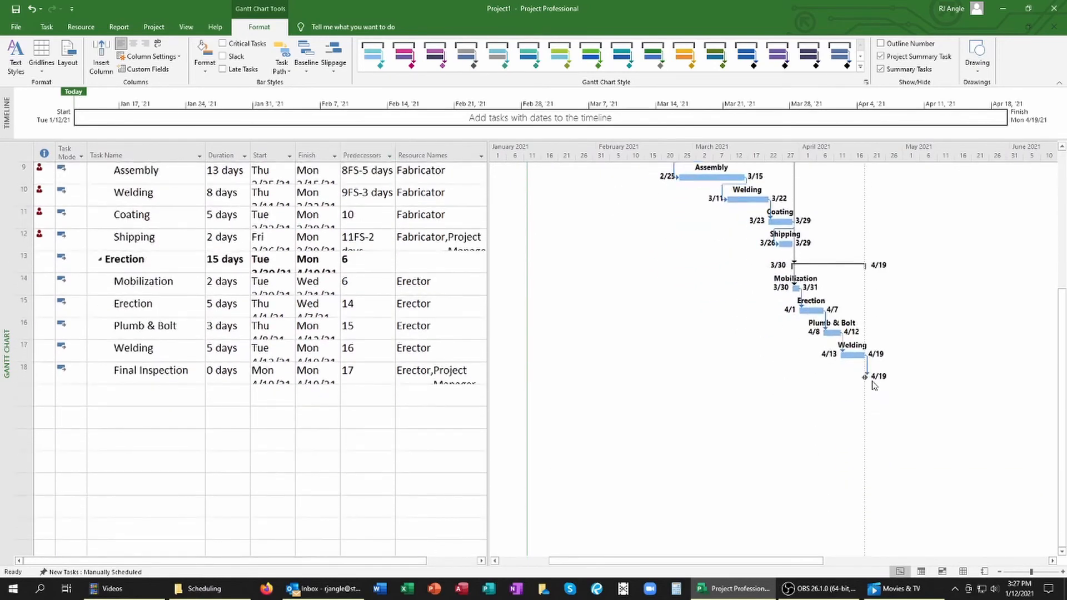
pyautogui.scroll(3)
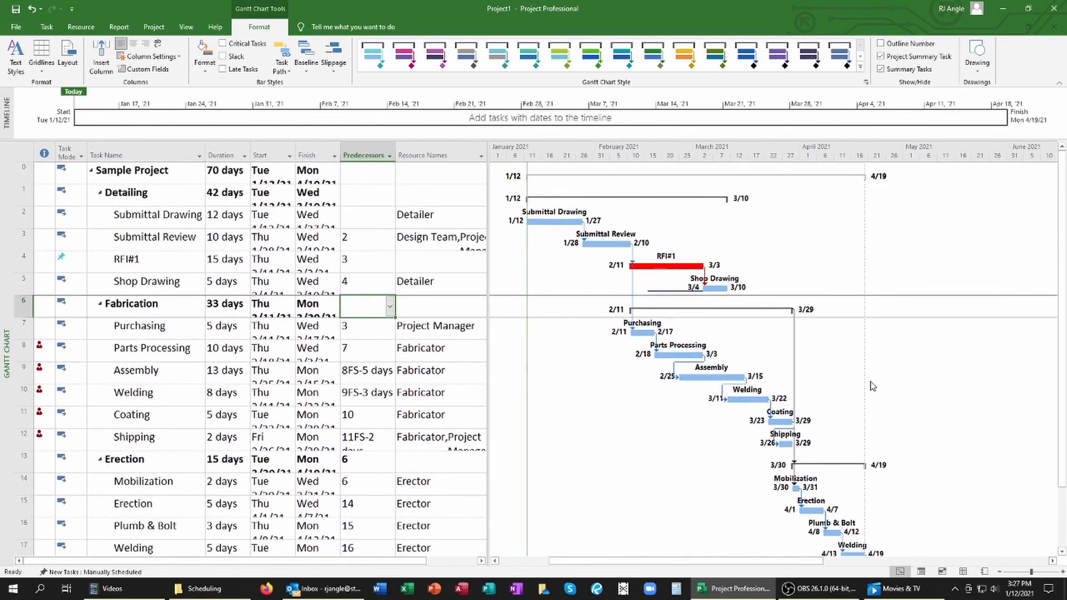
pyautogui.moveTo(651, 313)
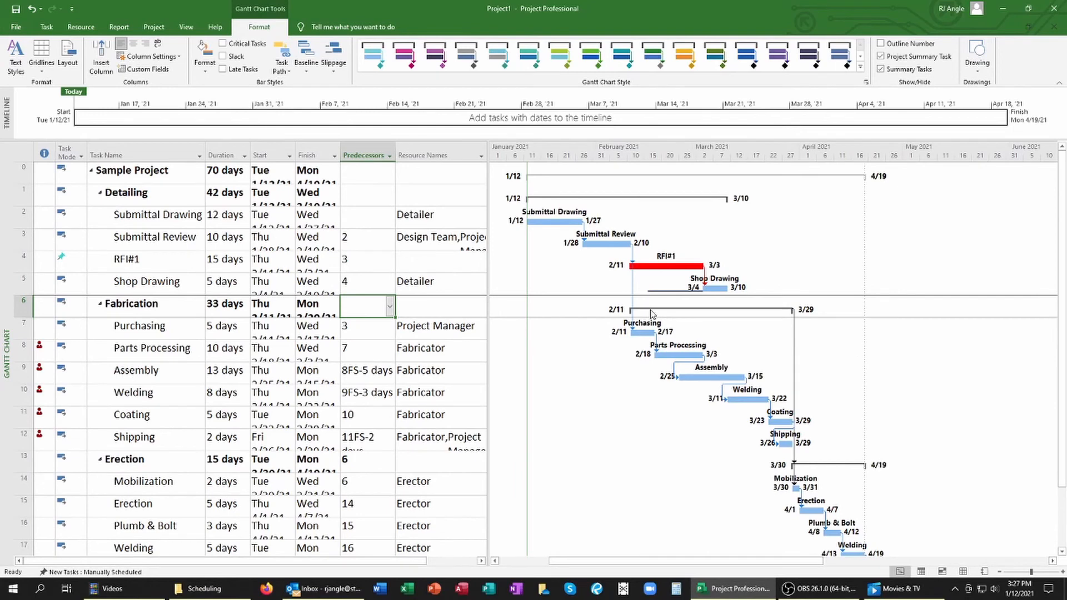